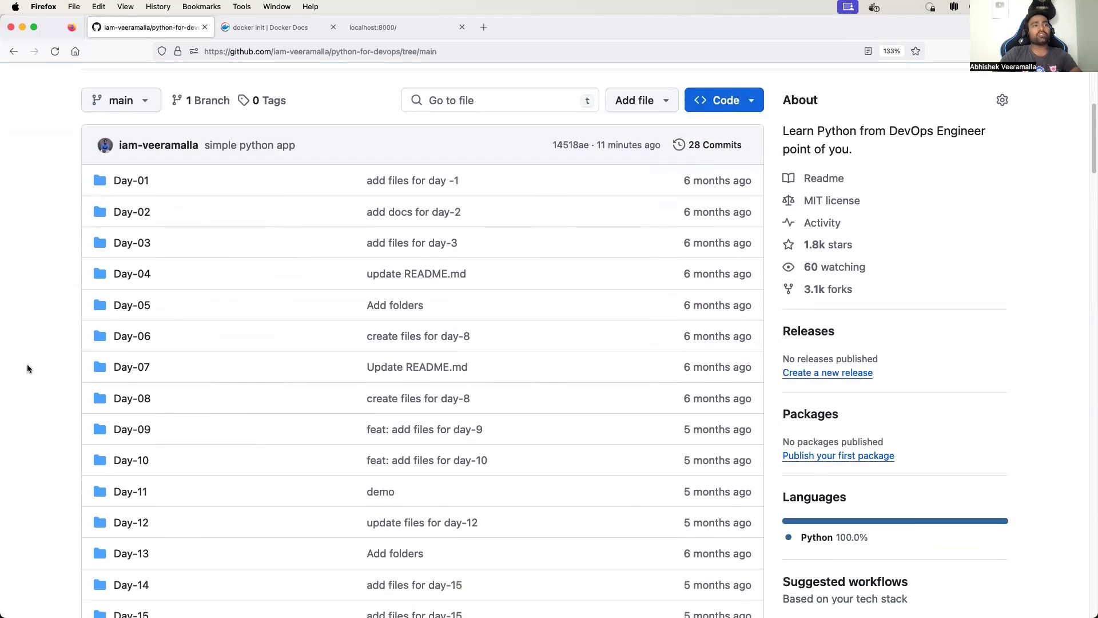
Browse into simple-python-app and read app.py, noting the Flask port 8000
scroll(down, 3)
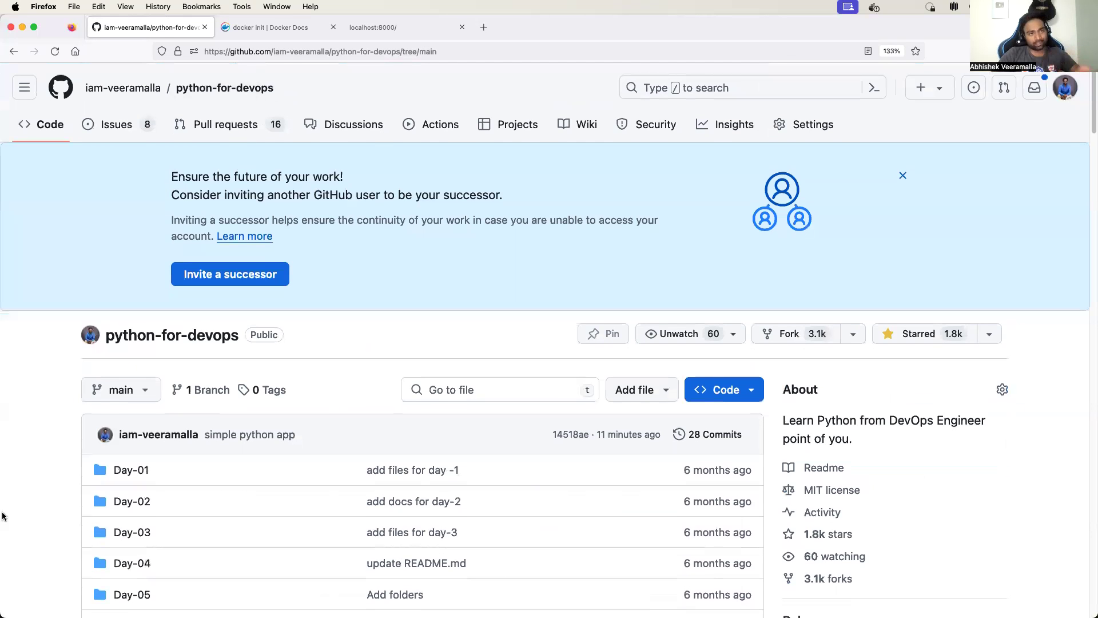
scroll(down, 3)
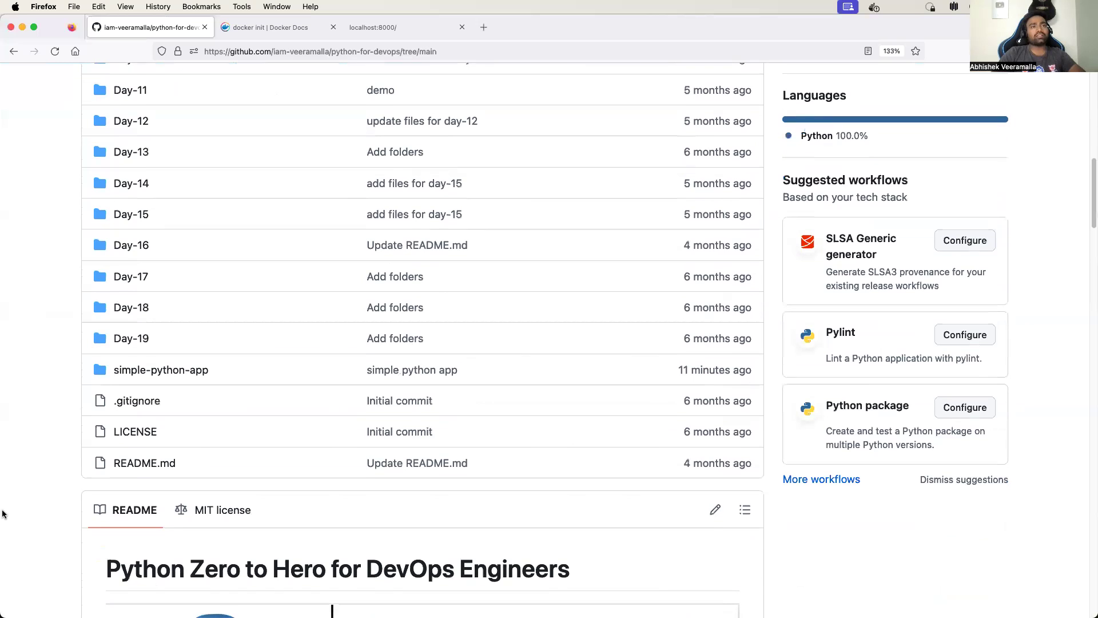
scroll(down, 3)
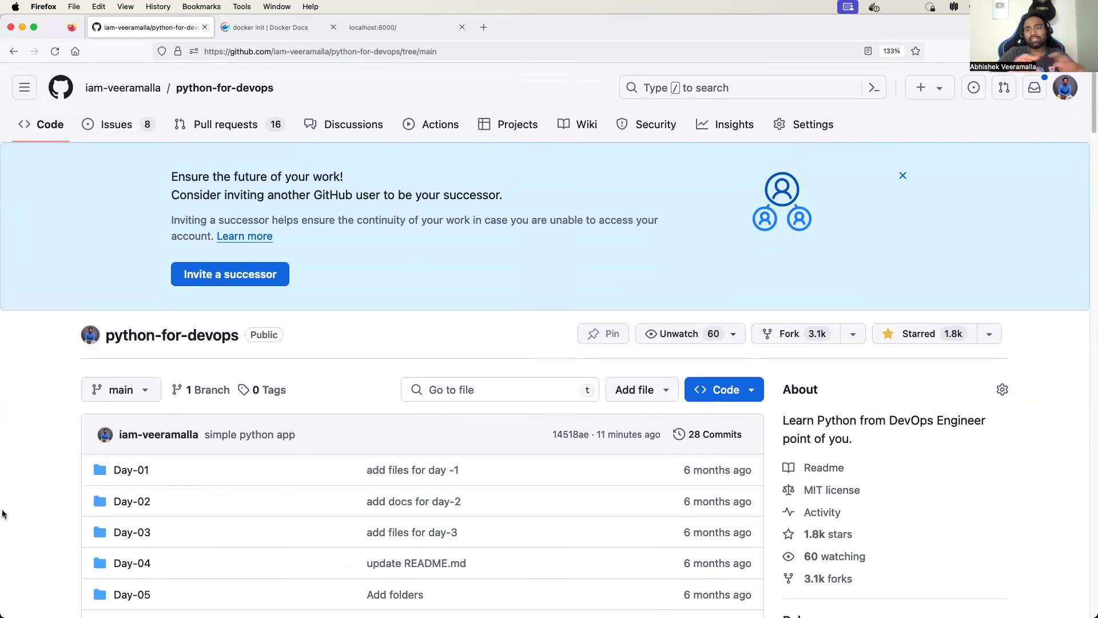
scroll(down, 3)
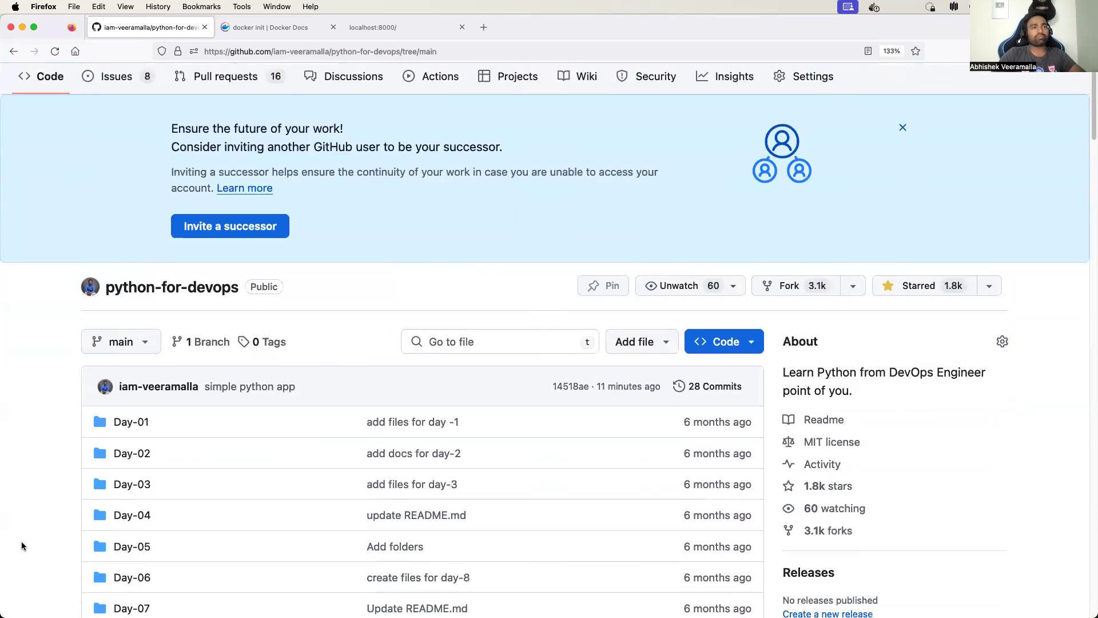
scroll(down, 3)
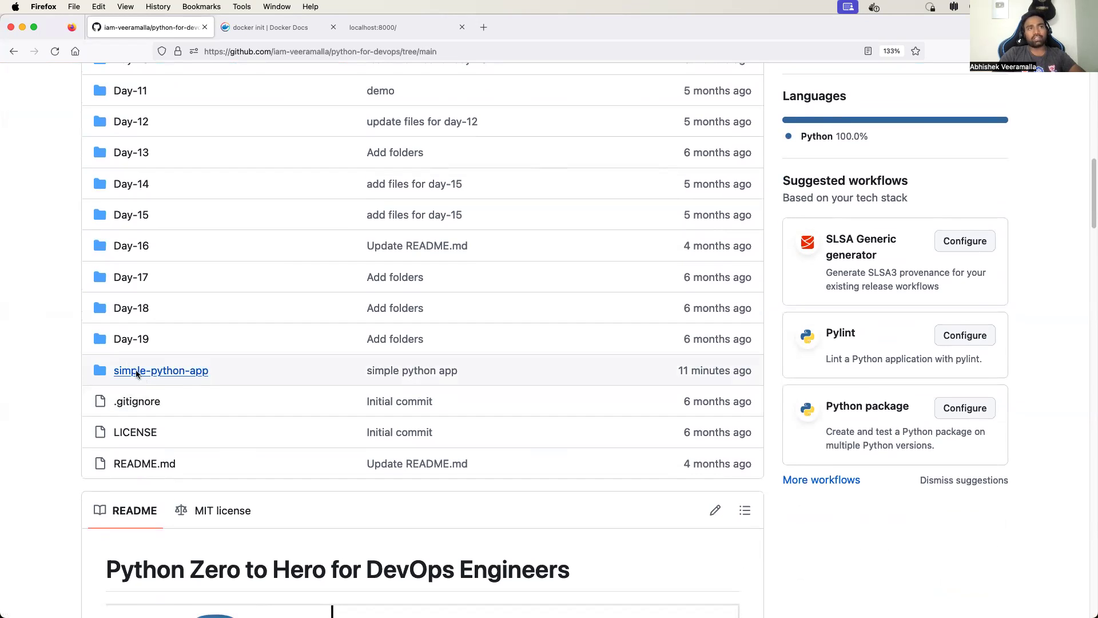
click(160, 371)
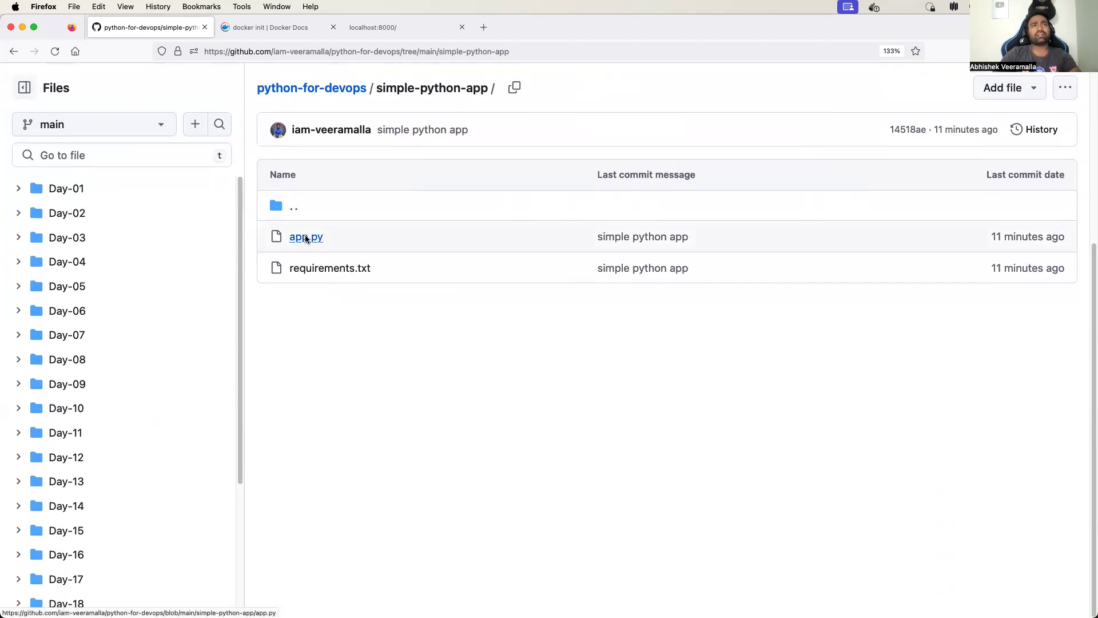
click(307, 237)
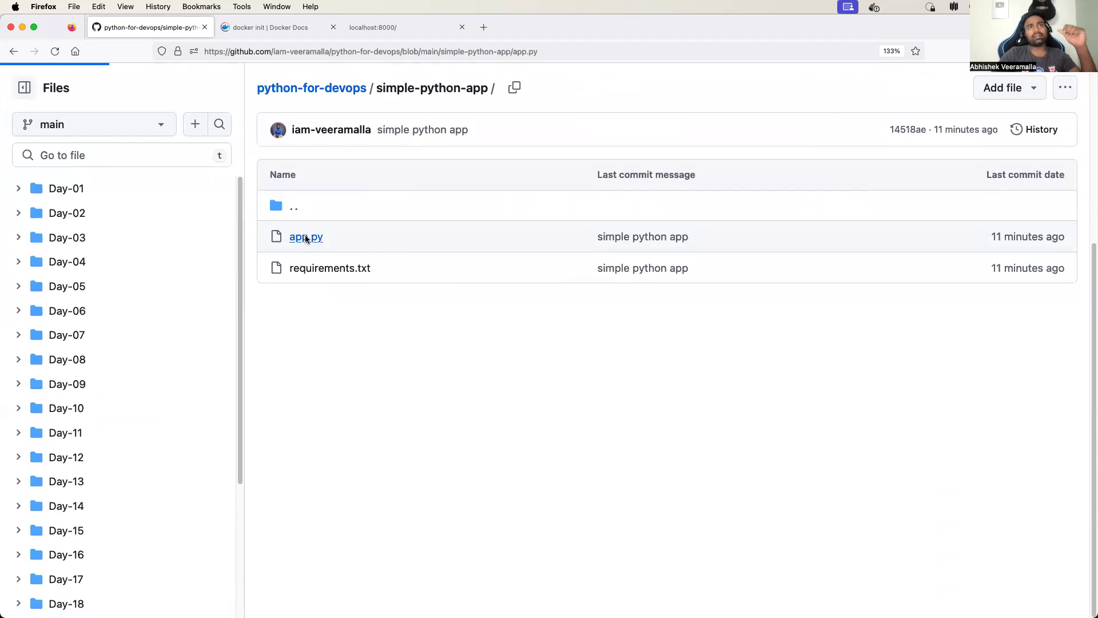
click(306, 237)
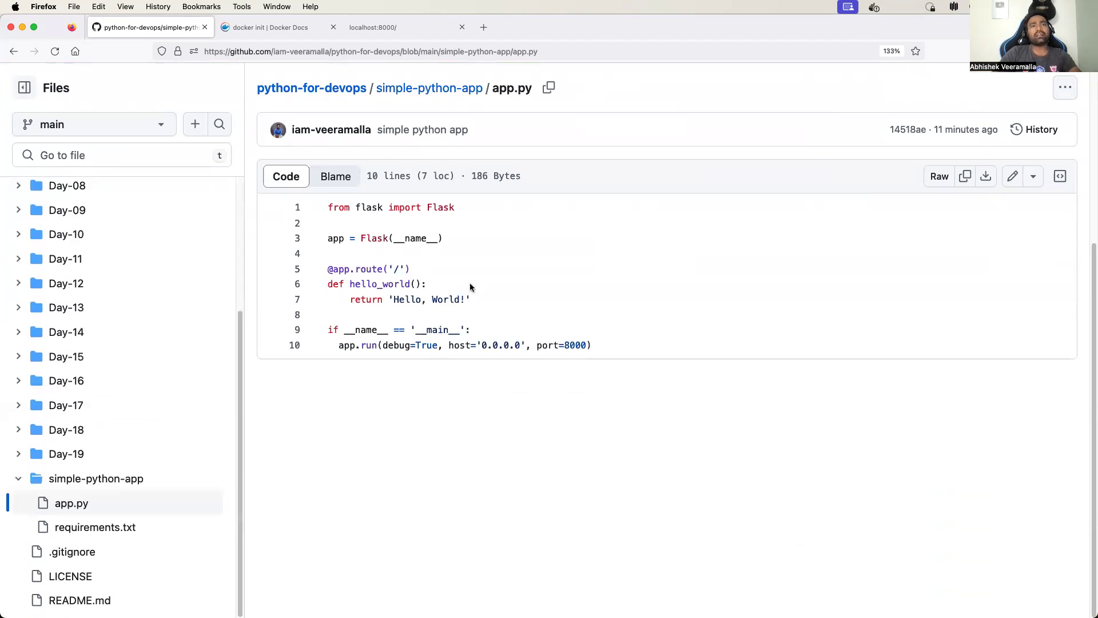
mouse_move(476, 353)
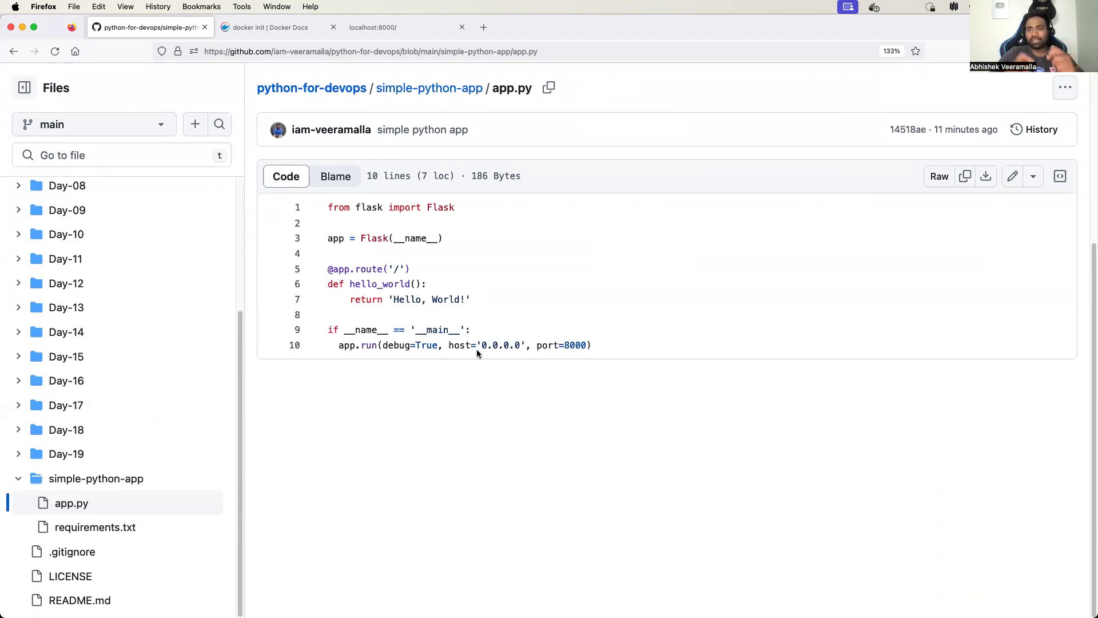
mouse_move(474, 272)
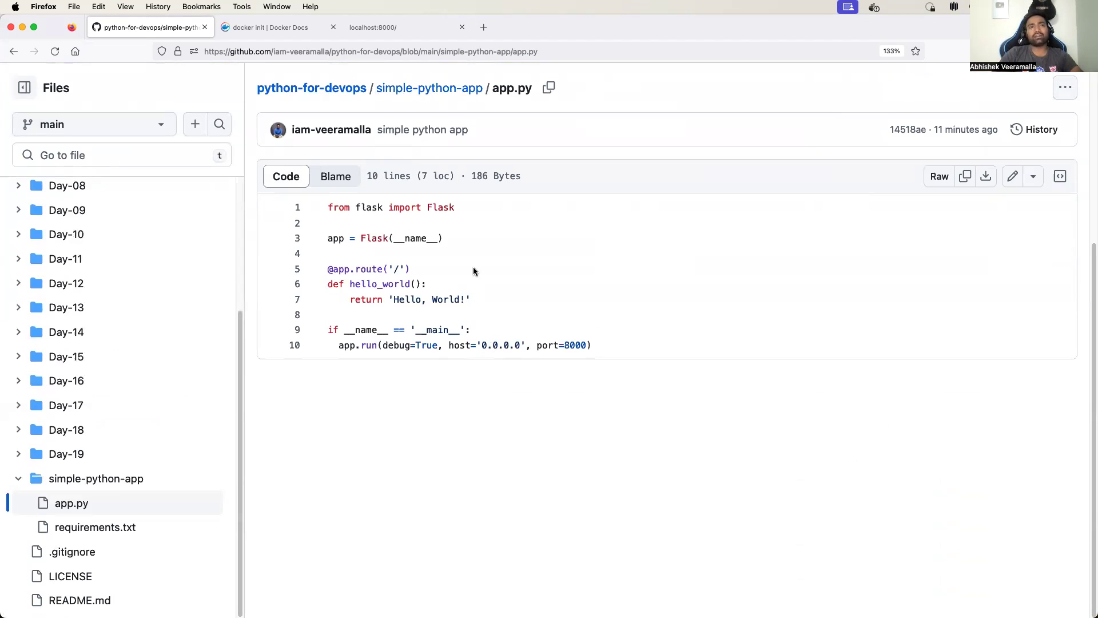
double_click(405, 299)
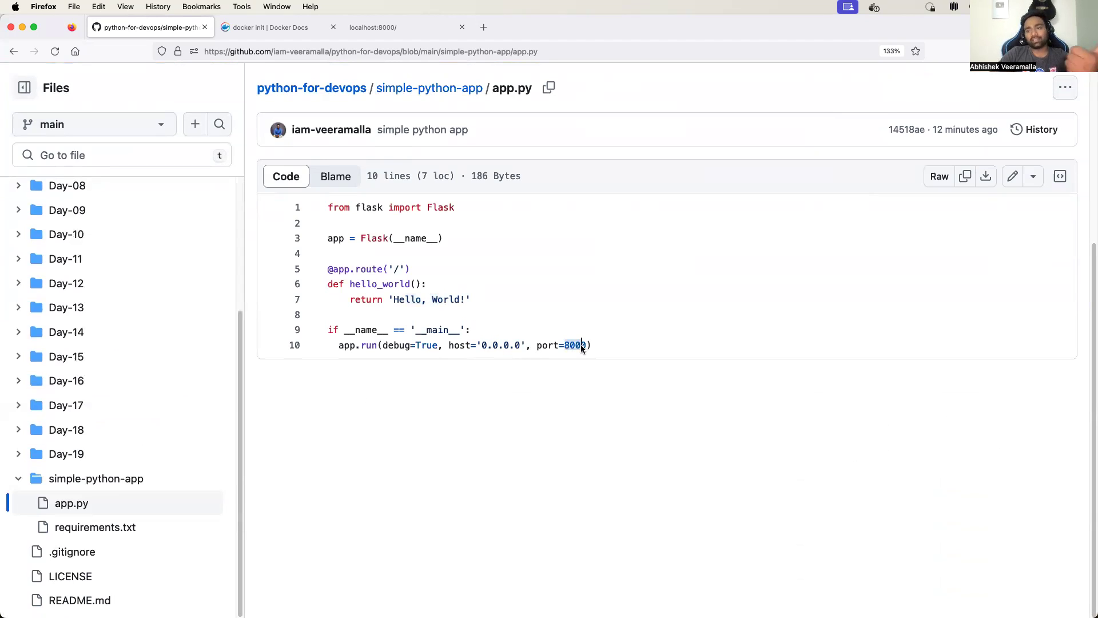
Review requirements.txt, then copy the python-for-devops repository's SSH clone address
click(429, 88)
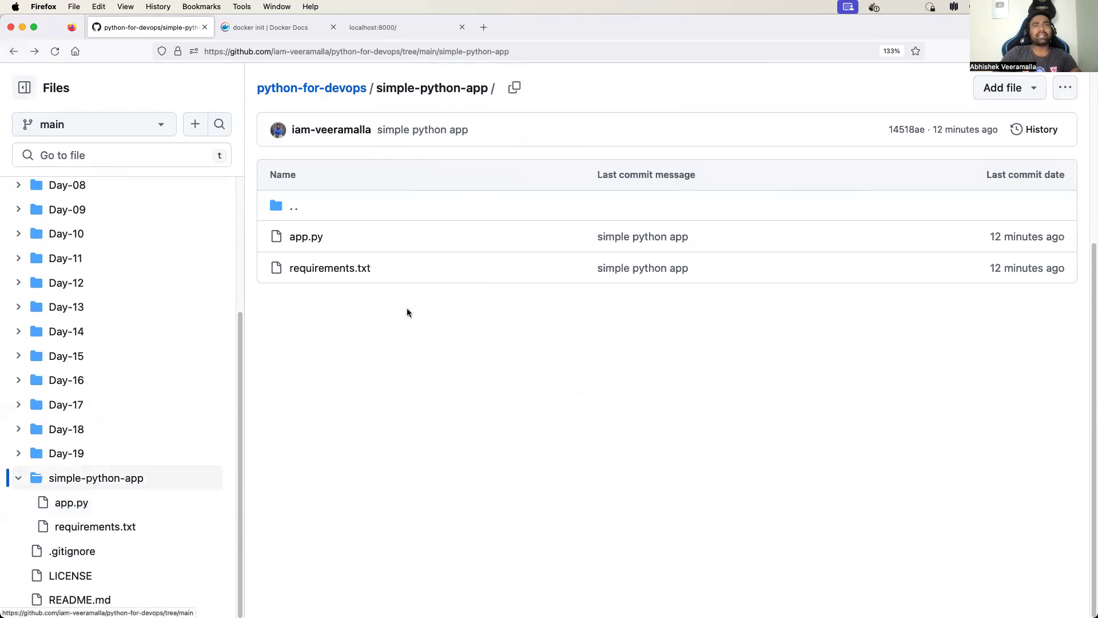
click(330, 267)
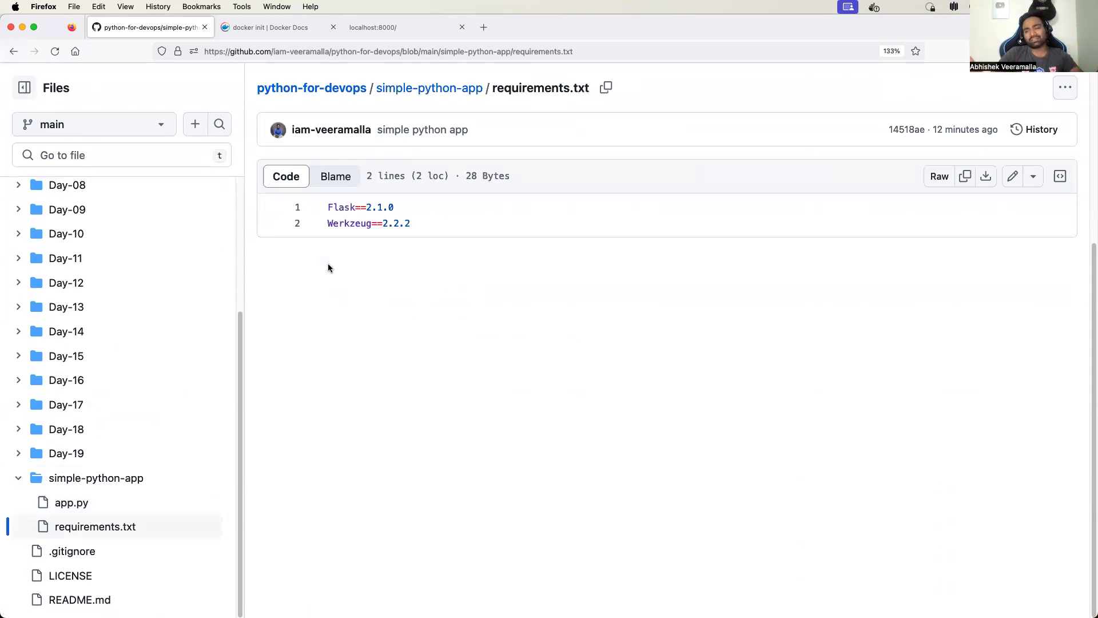
mouse_move(386, 278)
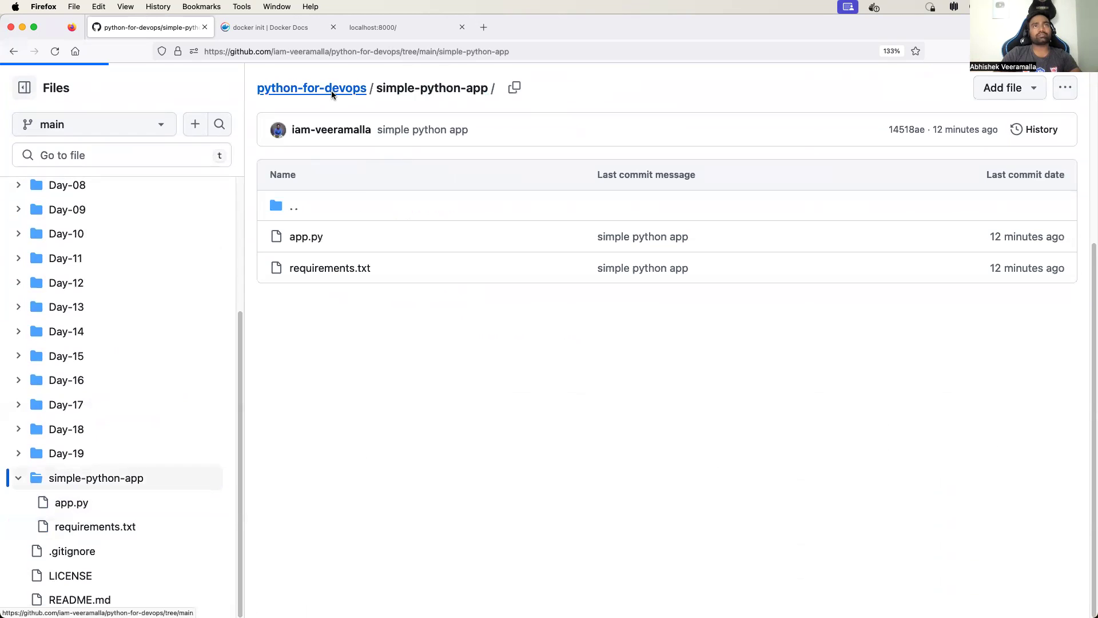
click(311, 88)
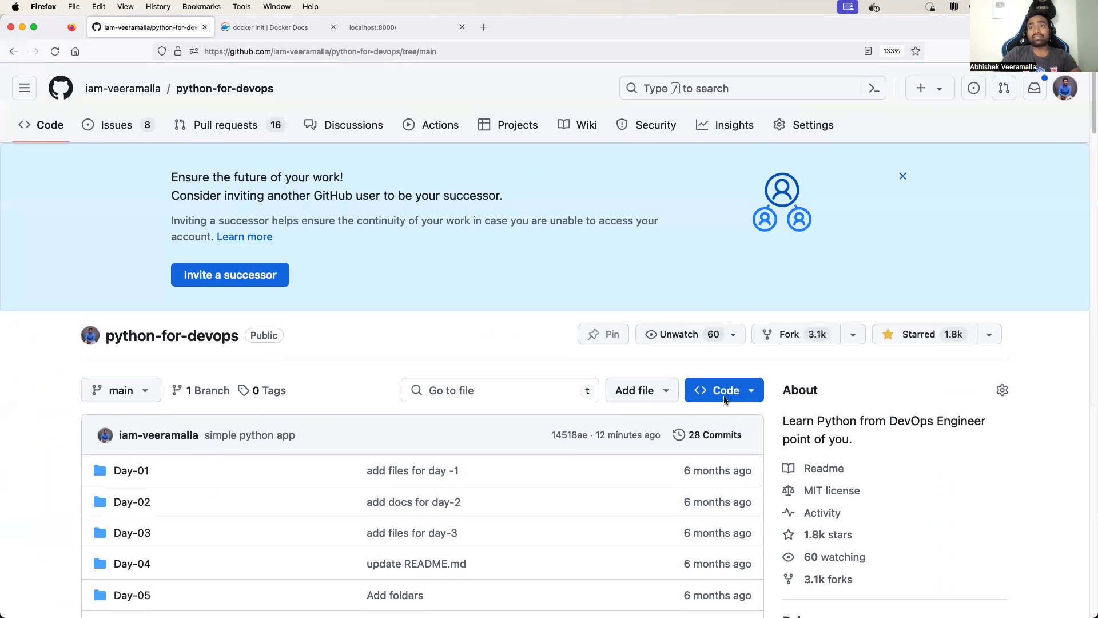
click(720, 390)
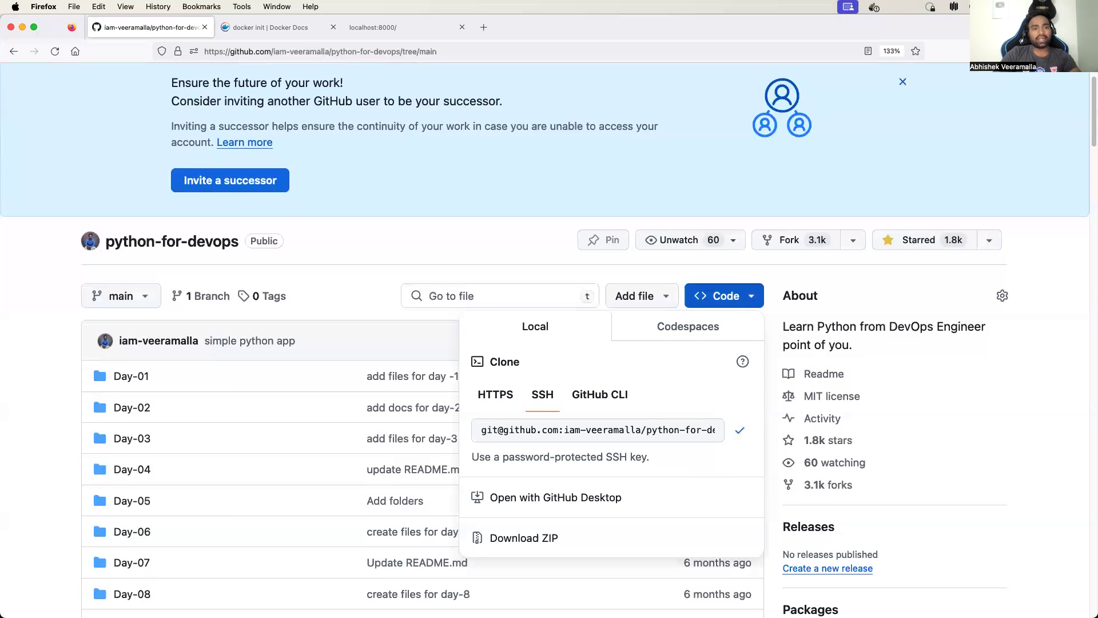
click(740, 429)
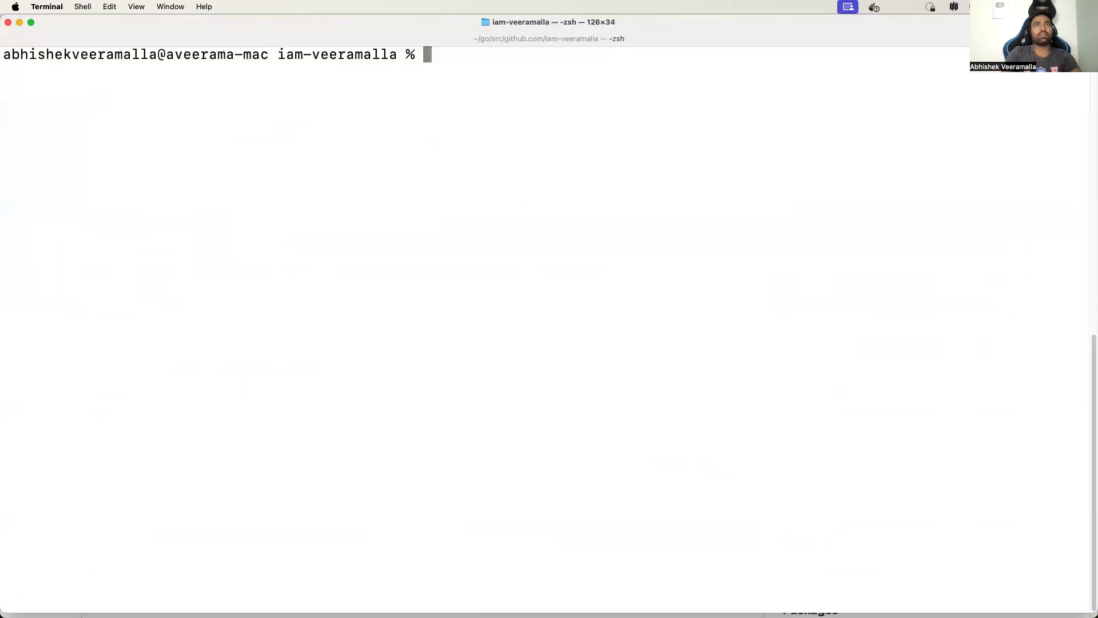
Clone the repository over SSH and enter the simple-python-app folder
text(git clon)
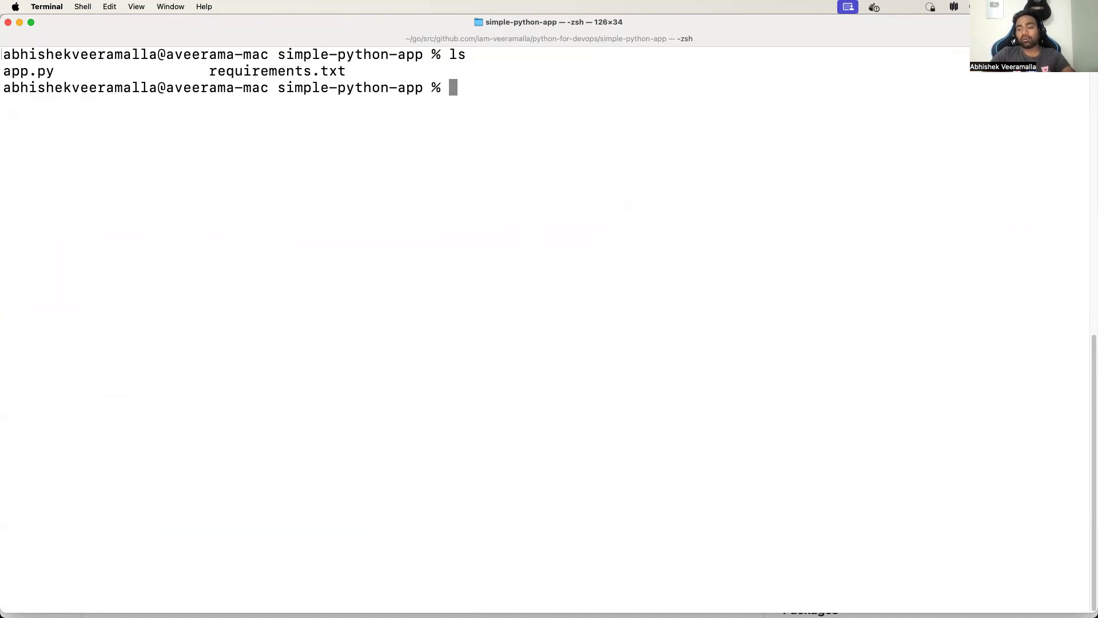
mouse_move(389, 138)
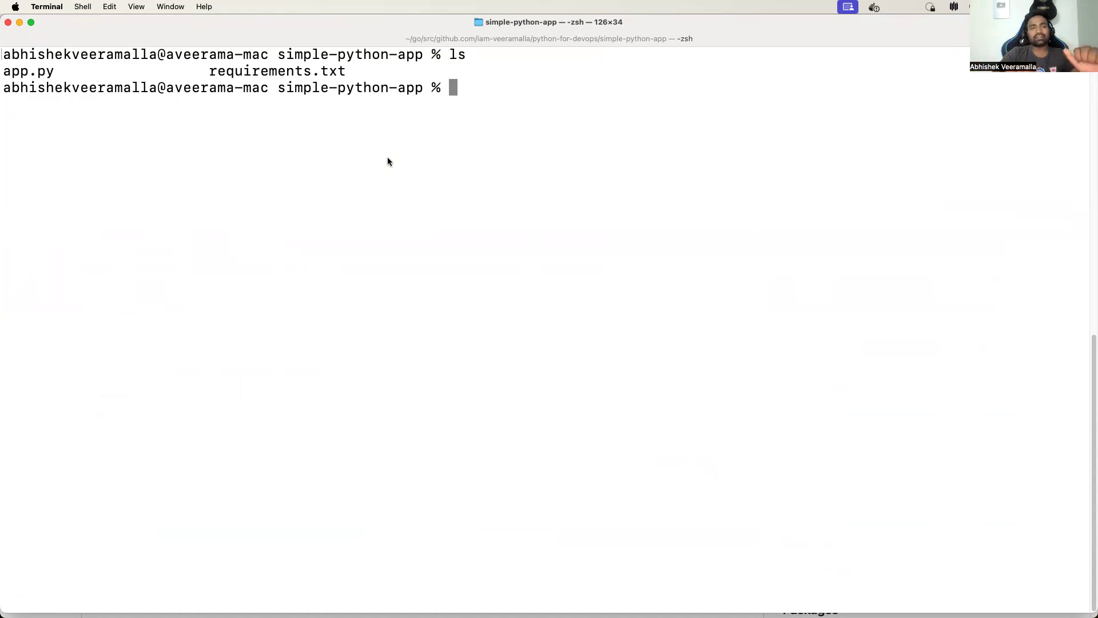
Install the app's dependencies with pip3 install -r requirements.txt
text(p)
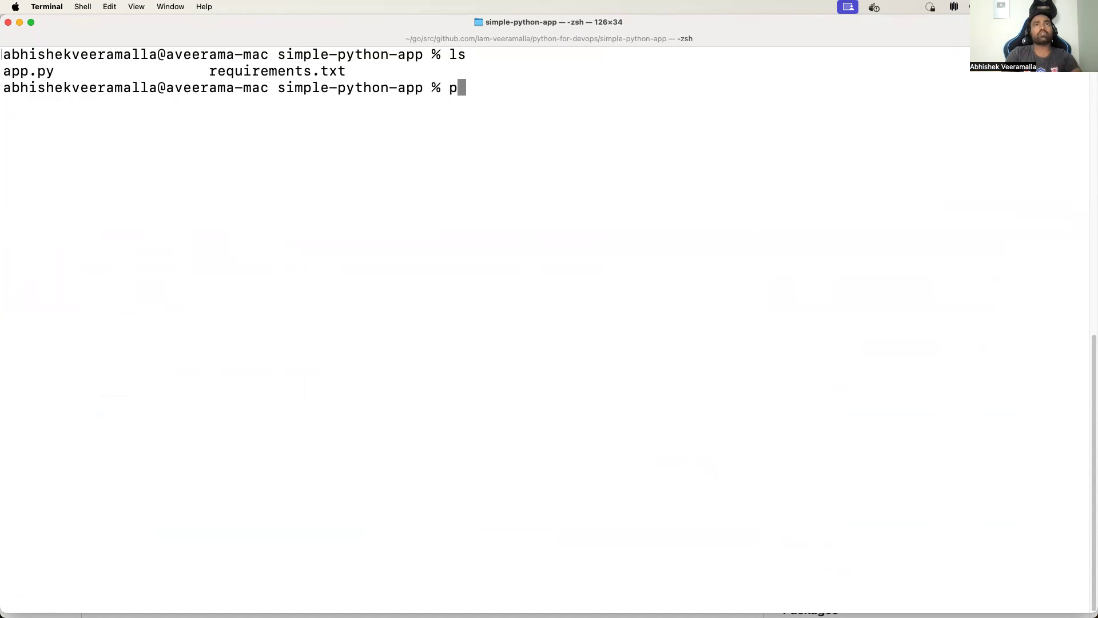
text(ytho)
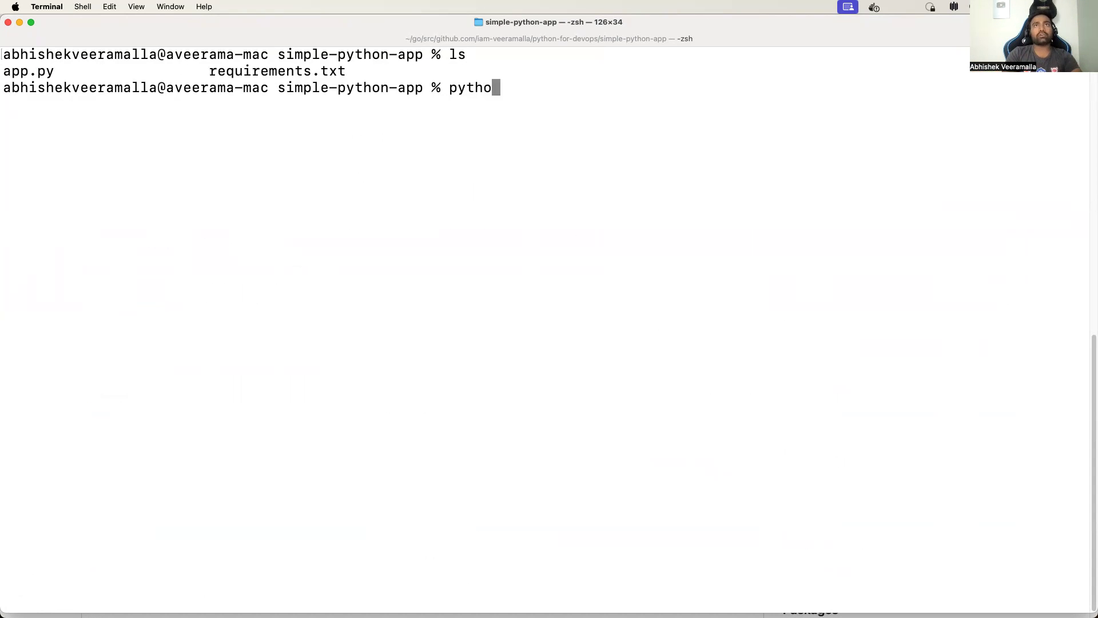
text(n3 app.py)
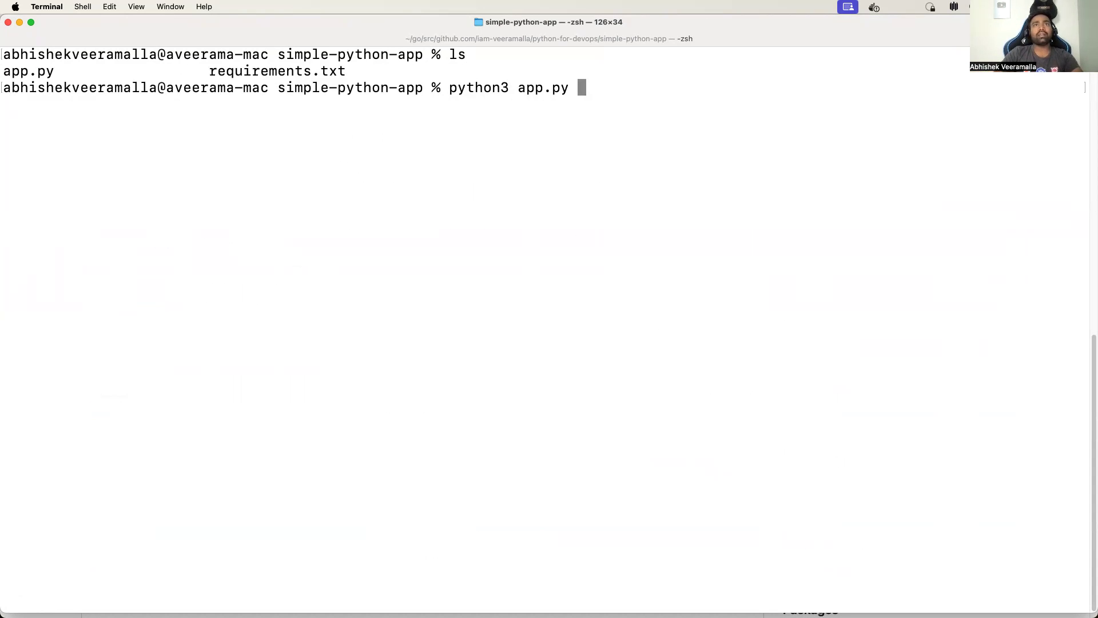
text(pip3)
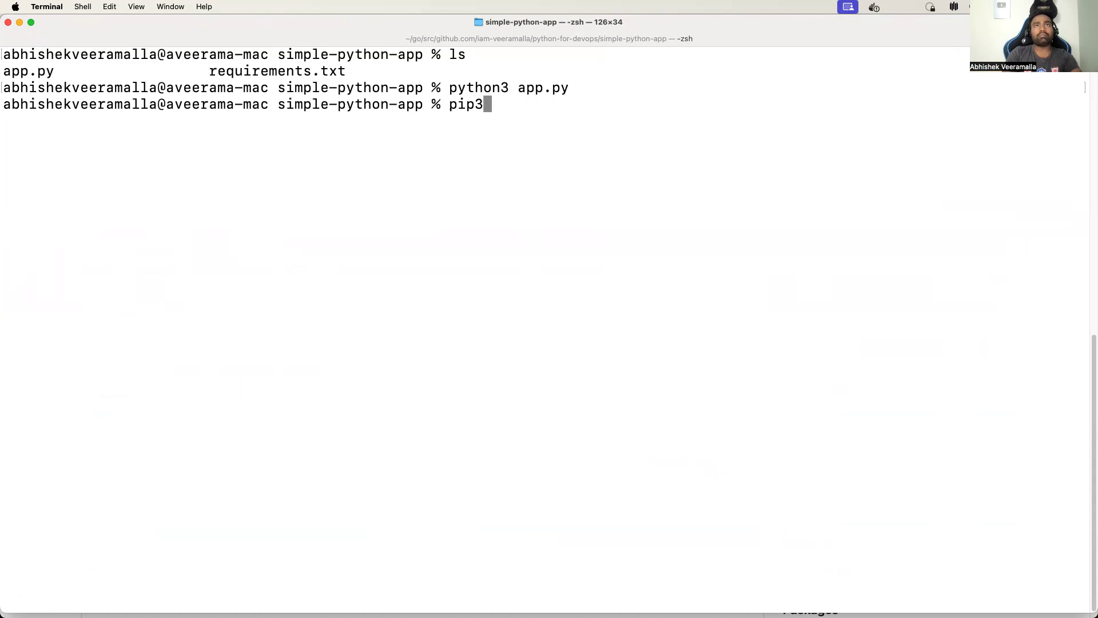
text(install -r re)
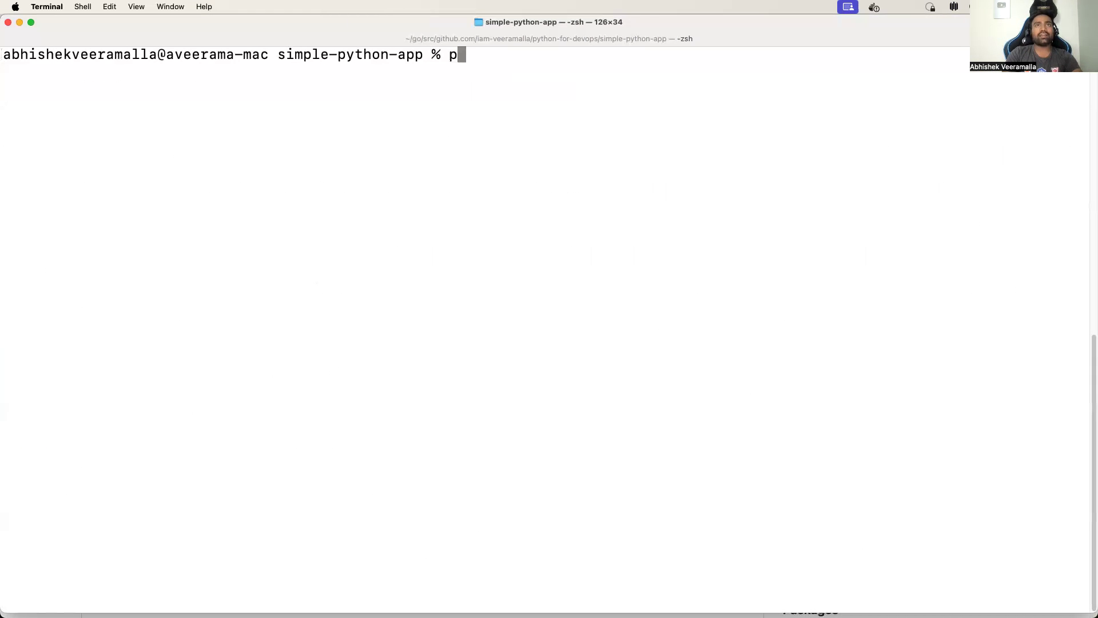
Start the Flask server with python3 app.py, serving on 127.0.0.1:8000
text(ython3 app.py)
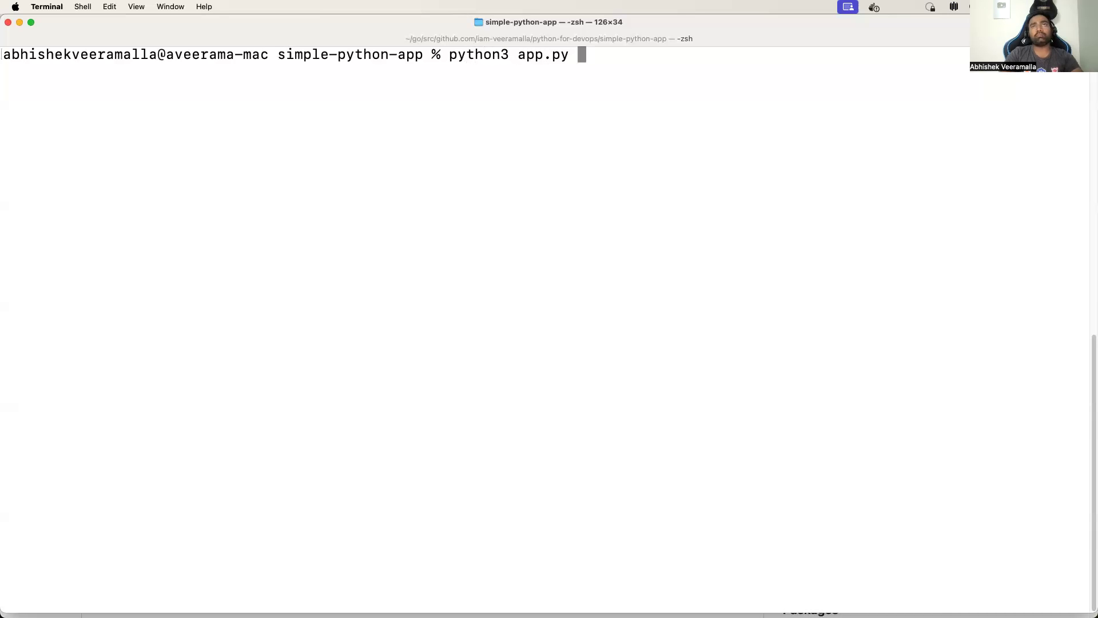
key(Return)
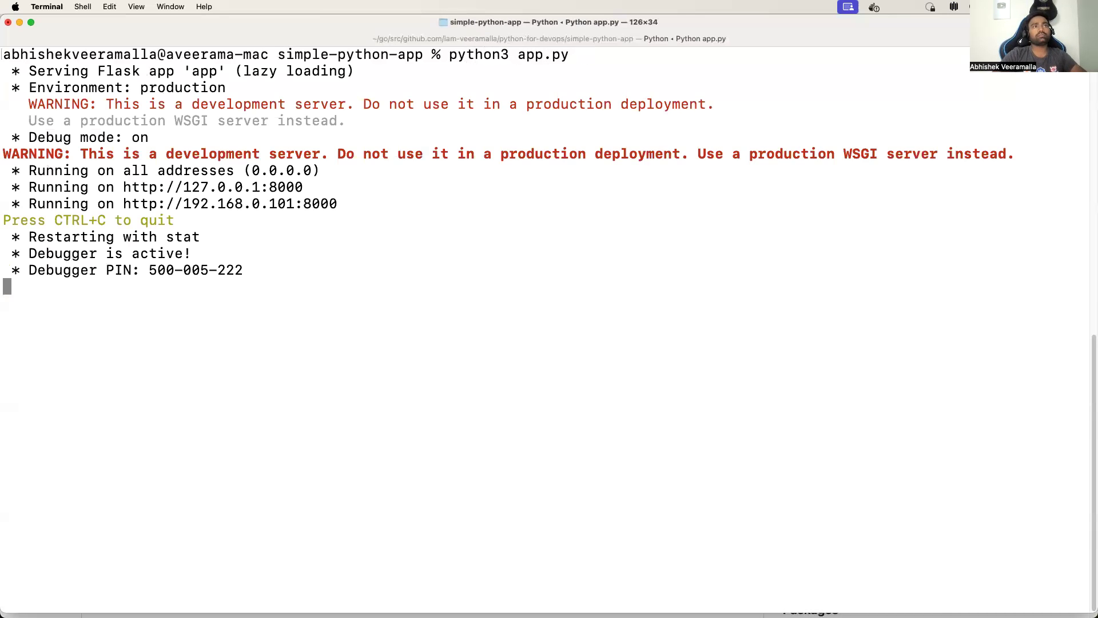
mouse_move(304, 266)
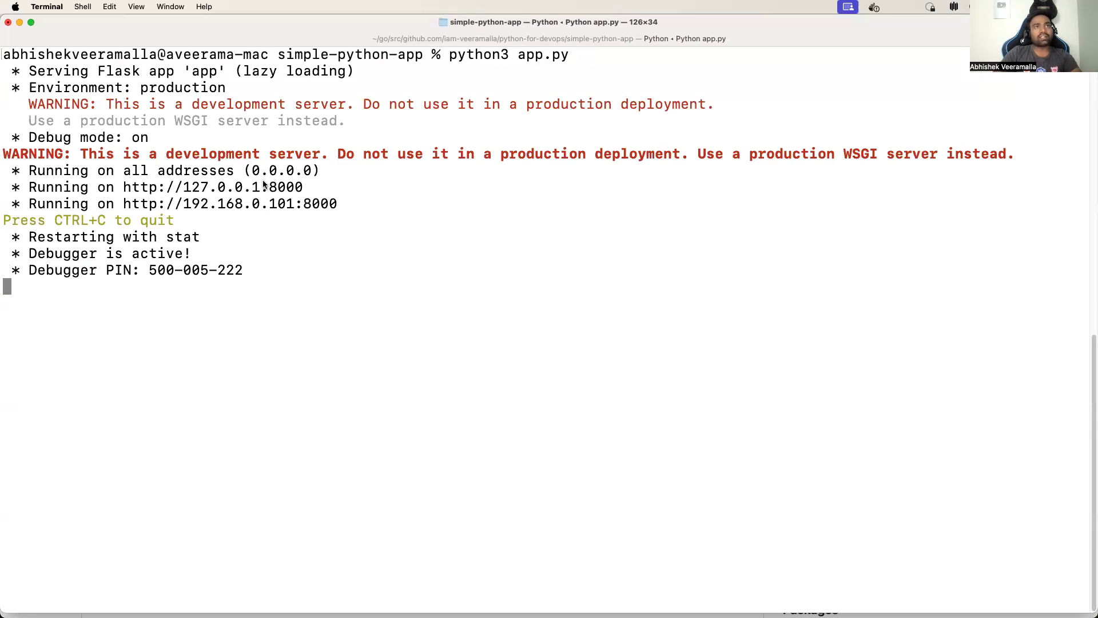
double_click(286, 186)
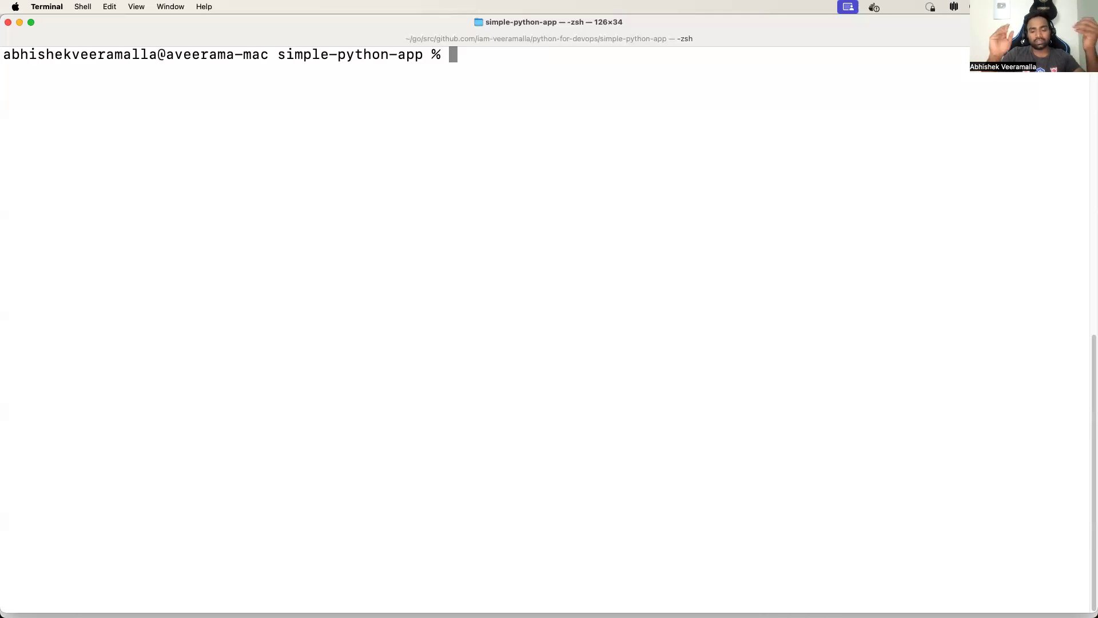
Run docker init in the simple-python-app project folder
text(d)
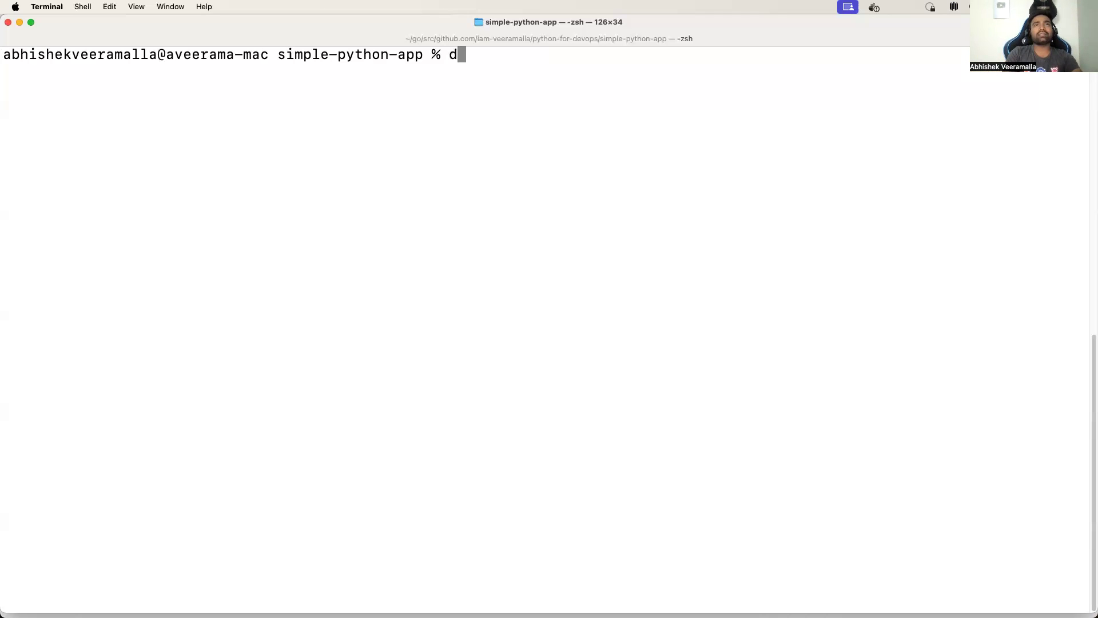
text(ocker init)
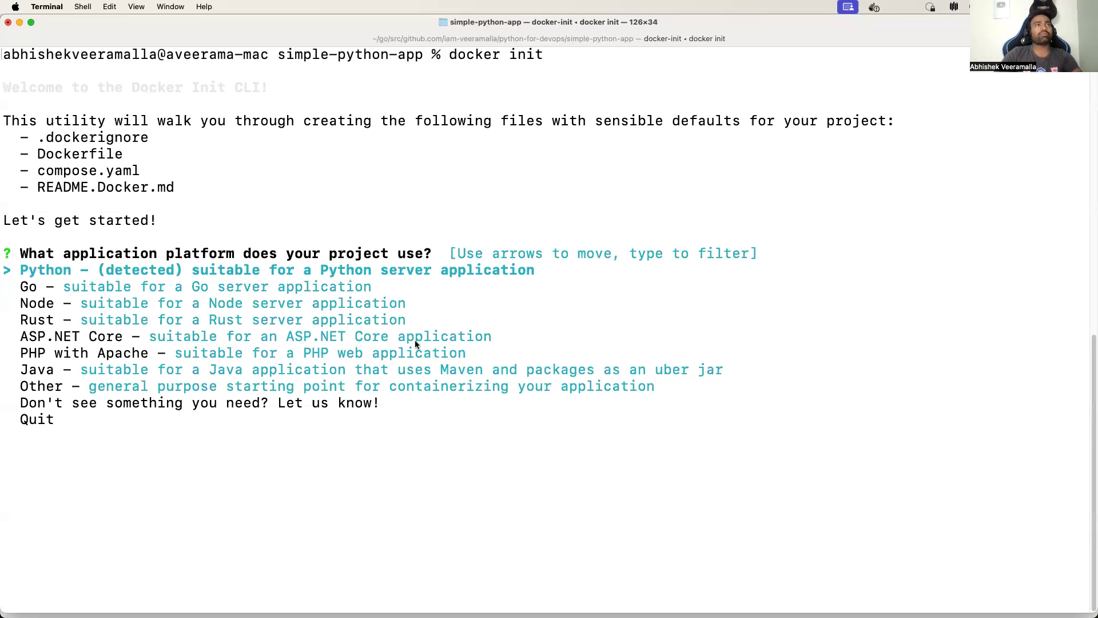
mouse_move(12, 119)
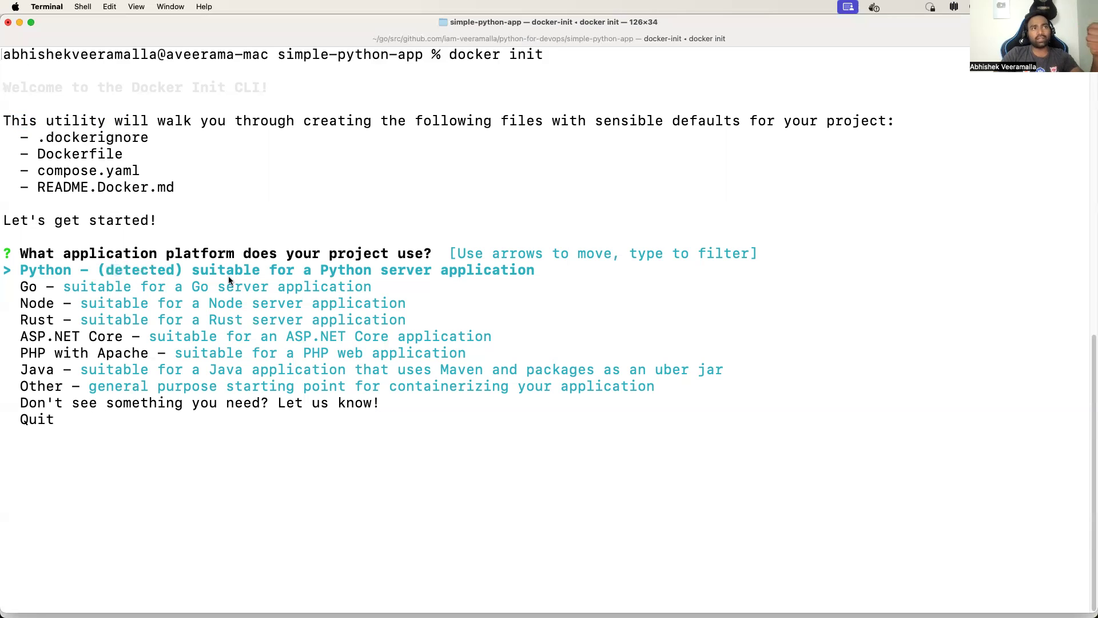
Answer the wizard: Python platform, version 3.10.0, port 8000, run command python3 app.py
key(enter)
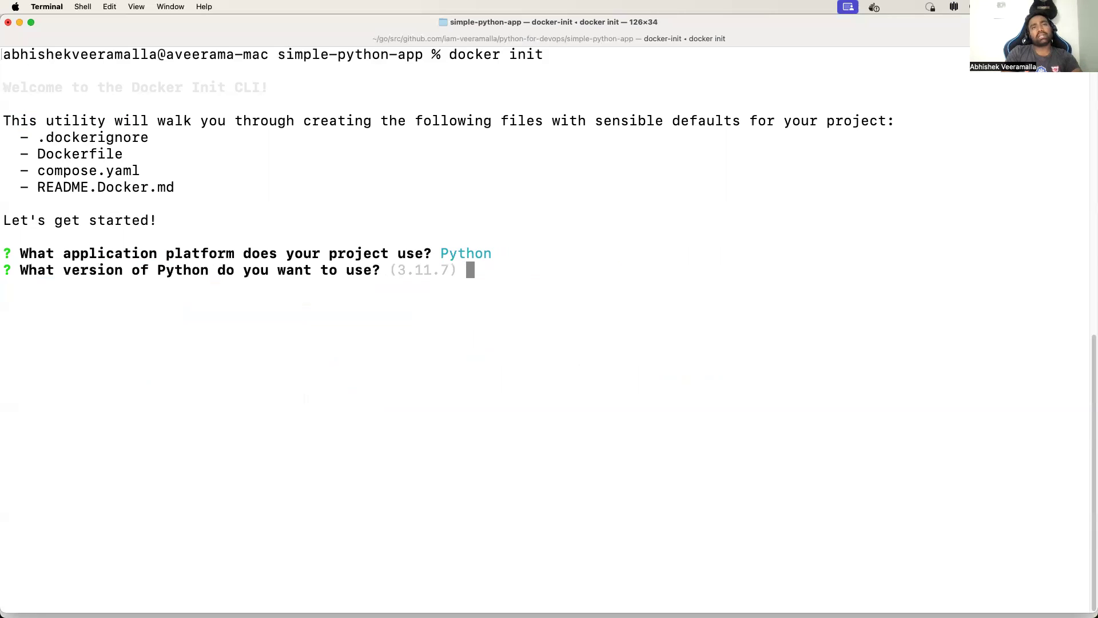
text(3.10.0)
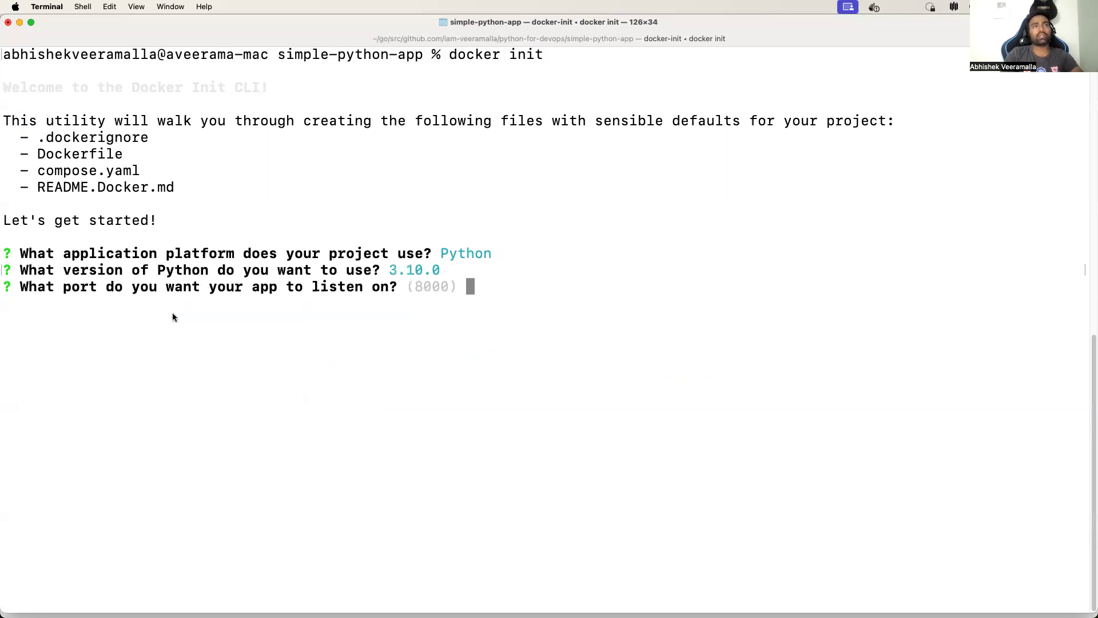
mouse_move(444, 292)
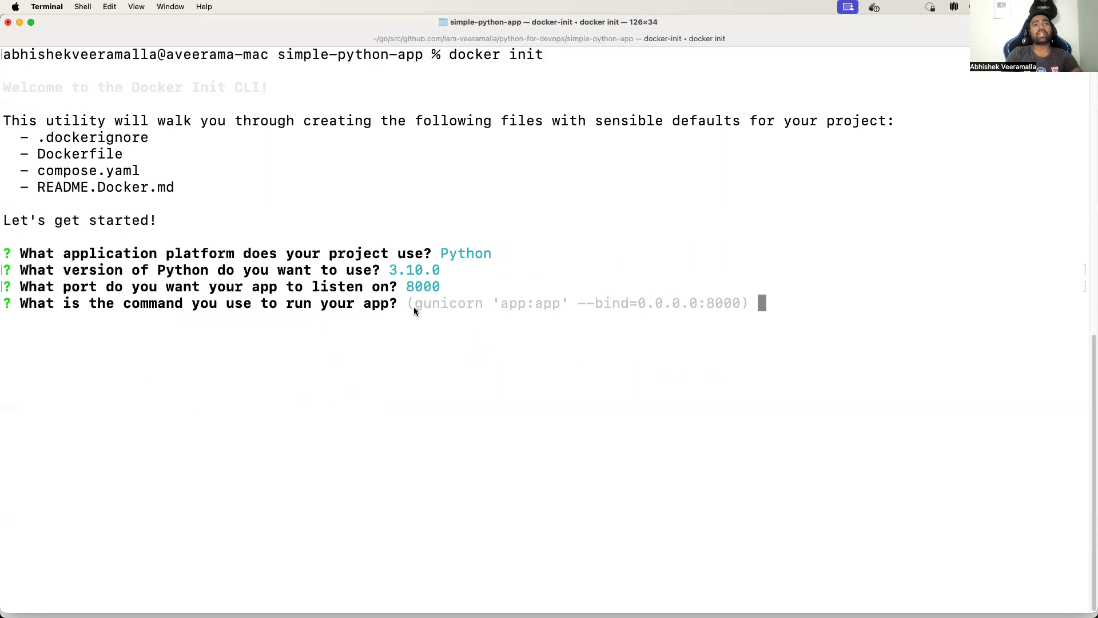
text(python3 app,)
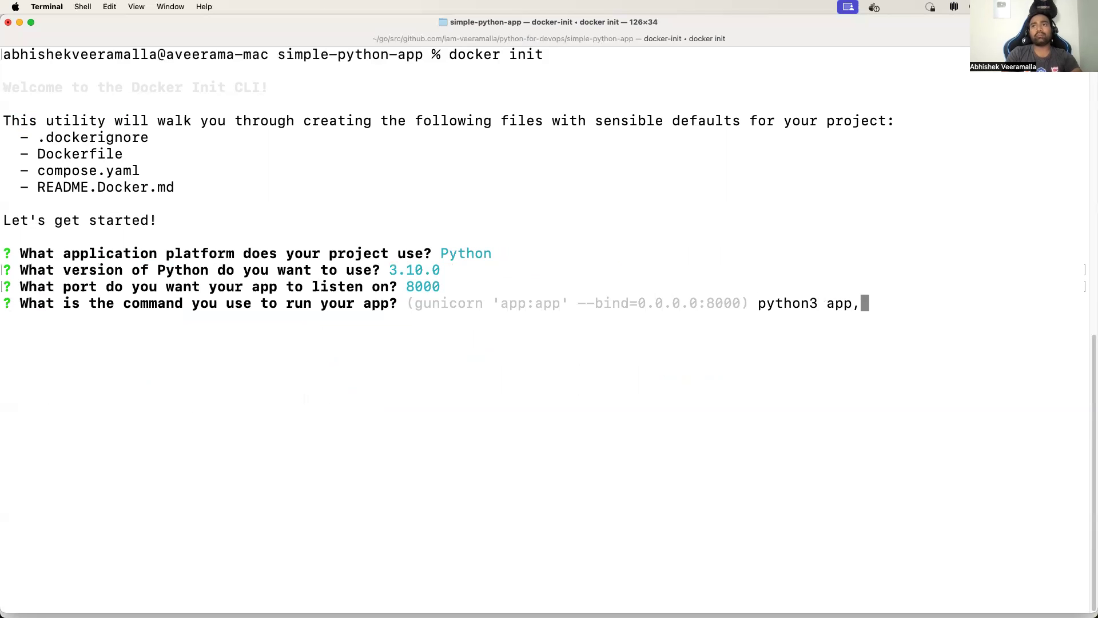
text(.py)
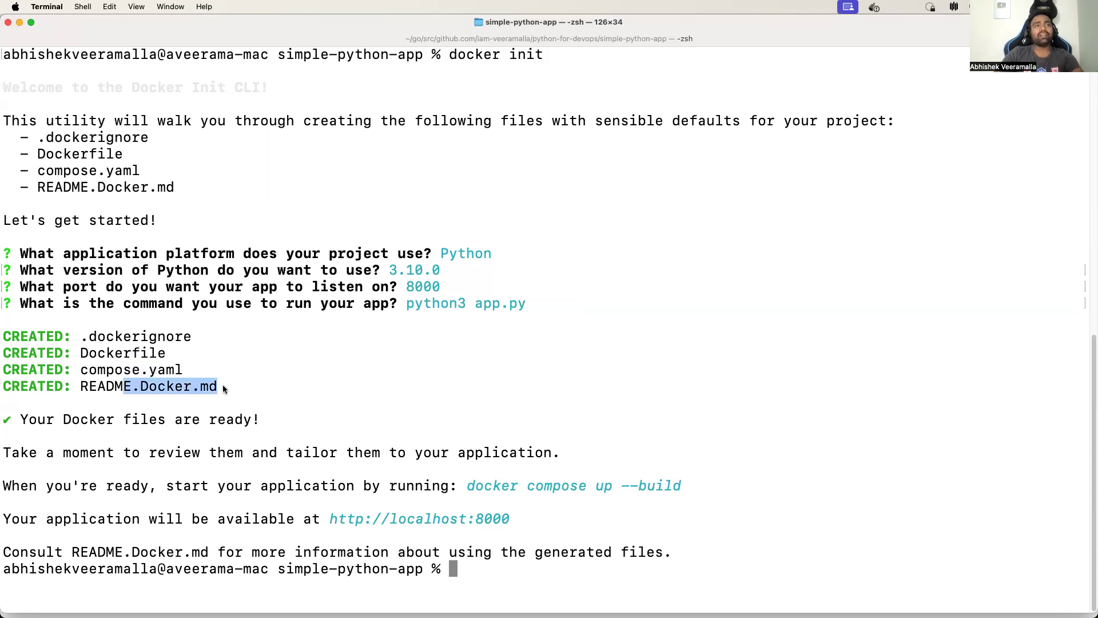
Clear the wizard output down to a fresh prompt and begin the compose command
click(381, 389)
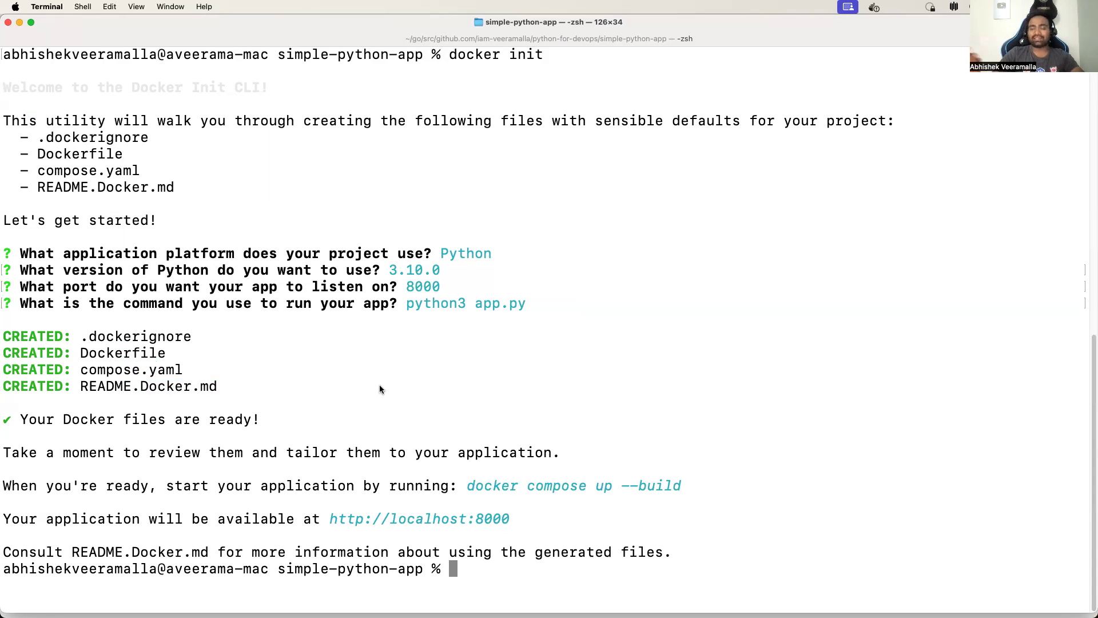
mouse_move(438, 427)
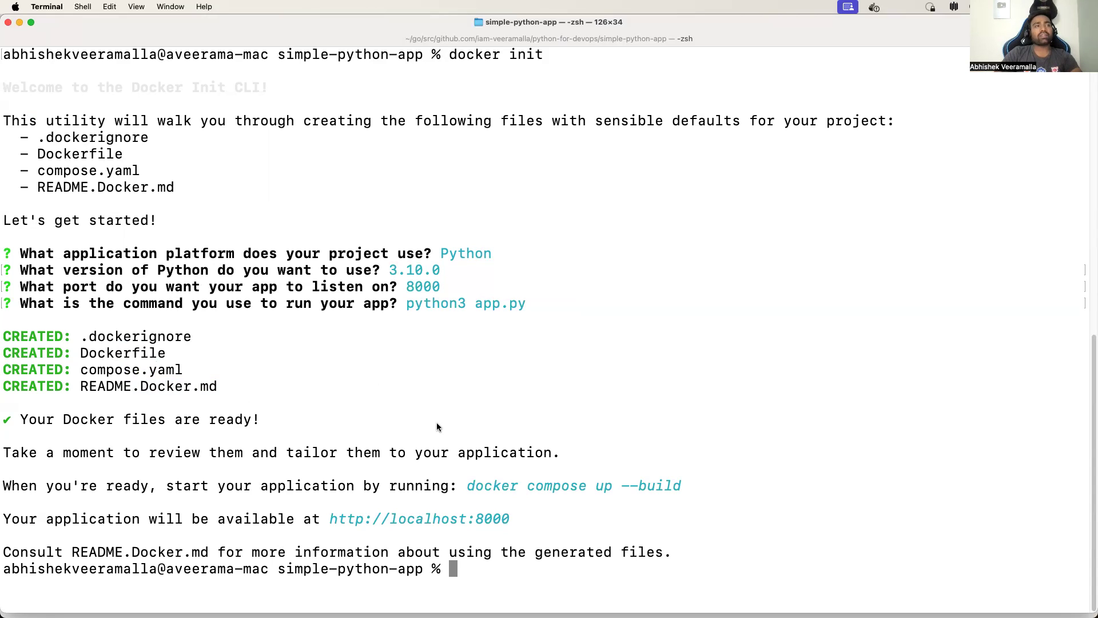
double_click(122, 353)
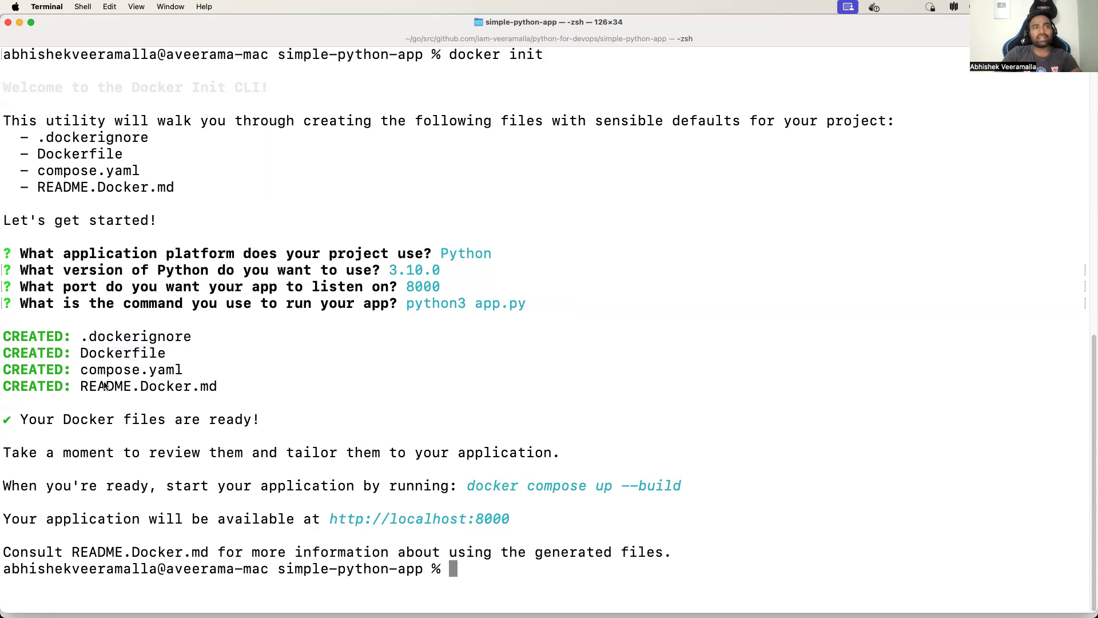
text(cker com)
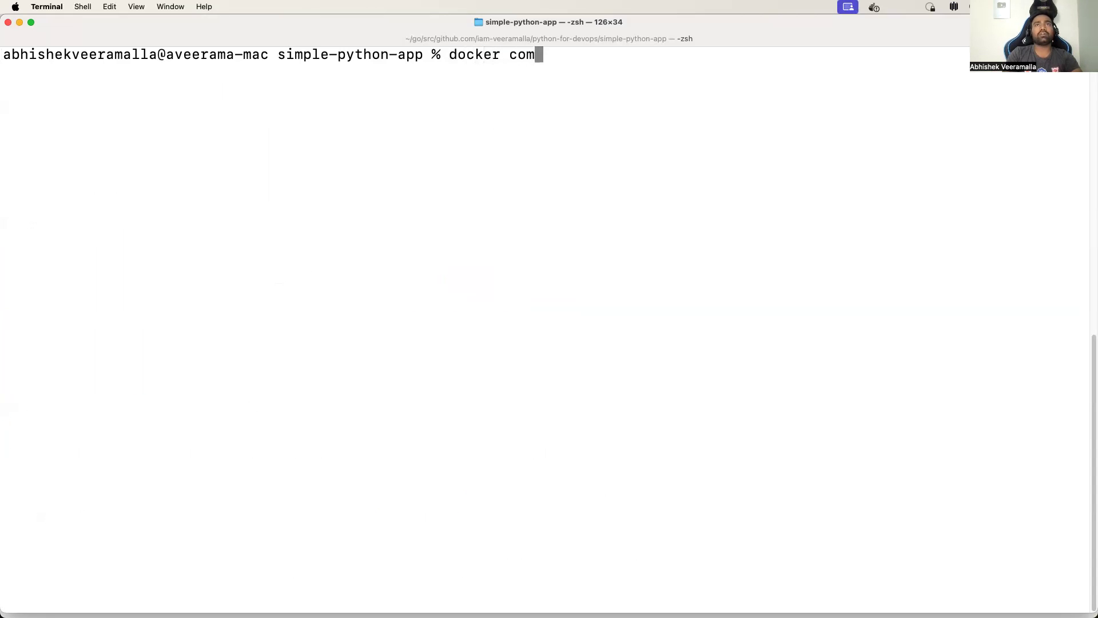
Run docker compose up --build to build the image and start the Flask container on port 8000
text(pose up)
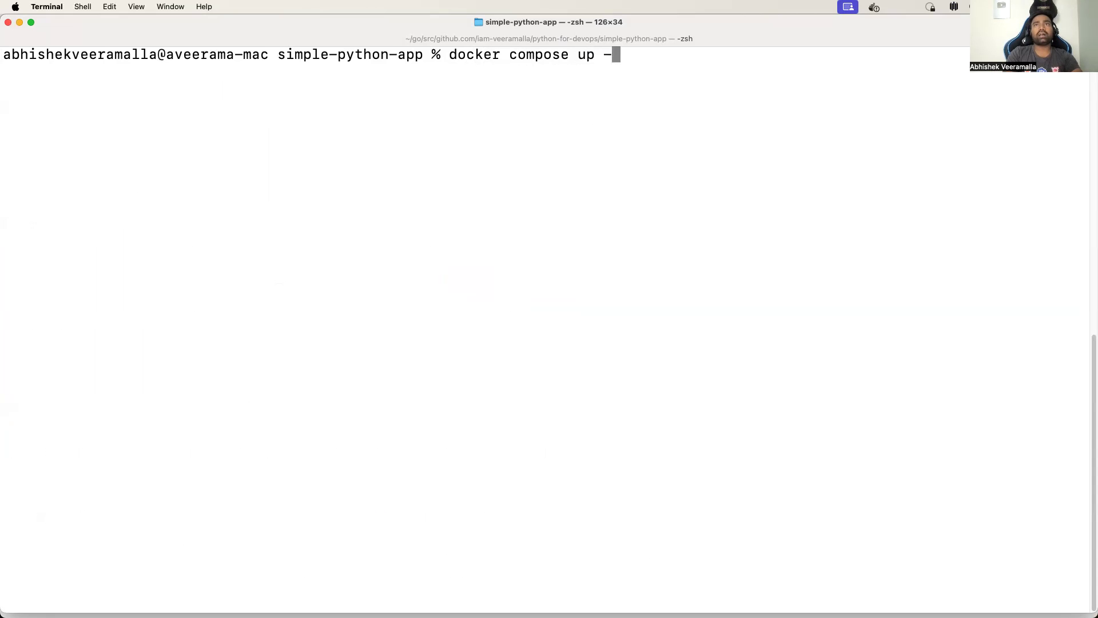
text(-build)
text(docker co)
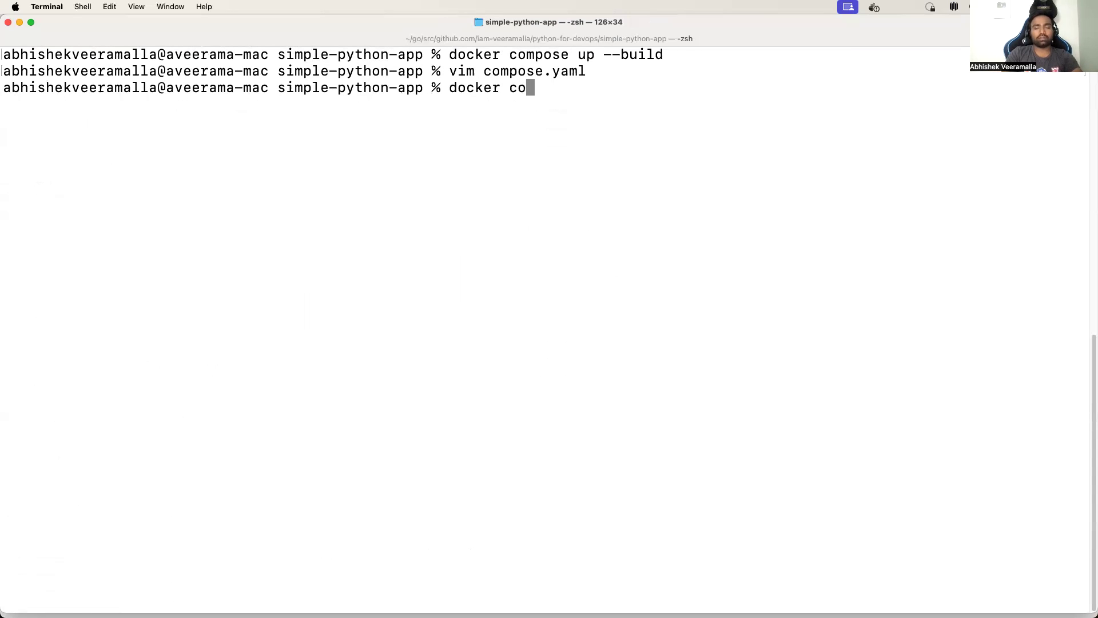
text(mpose up =)
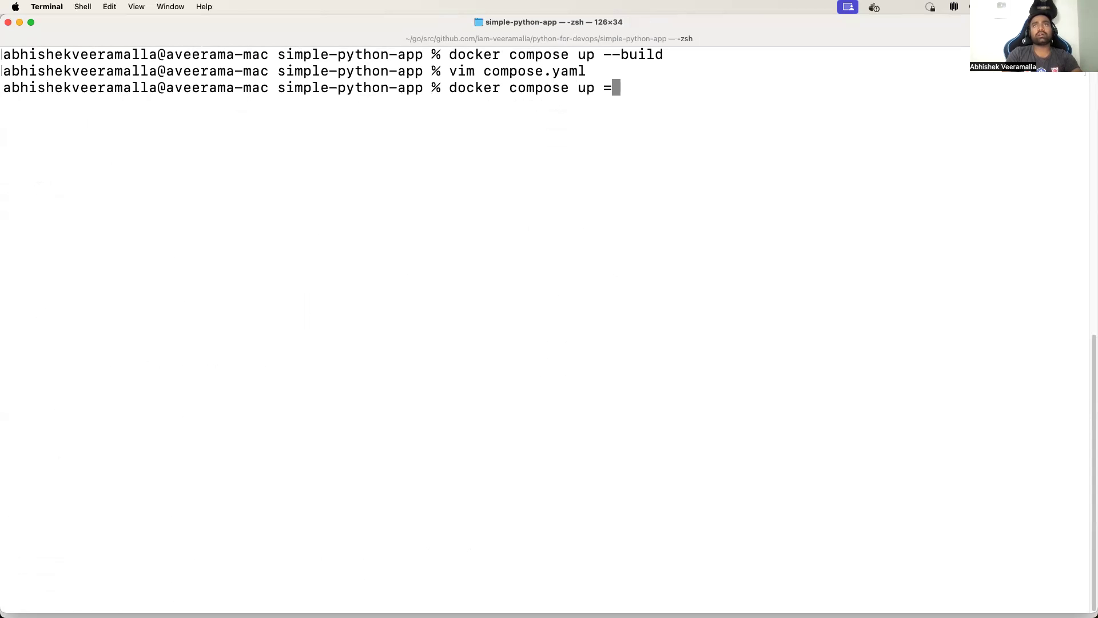
text(--bu)
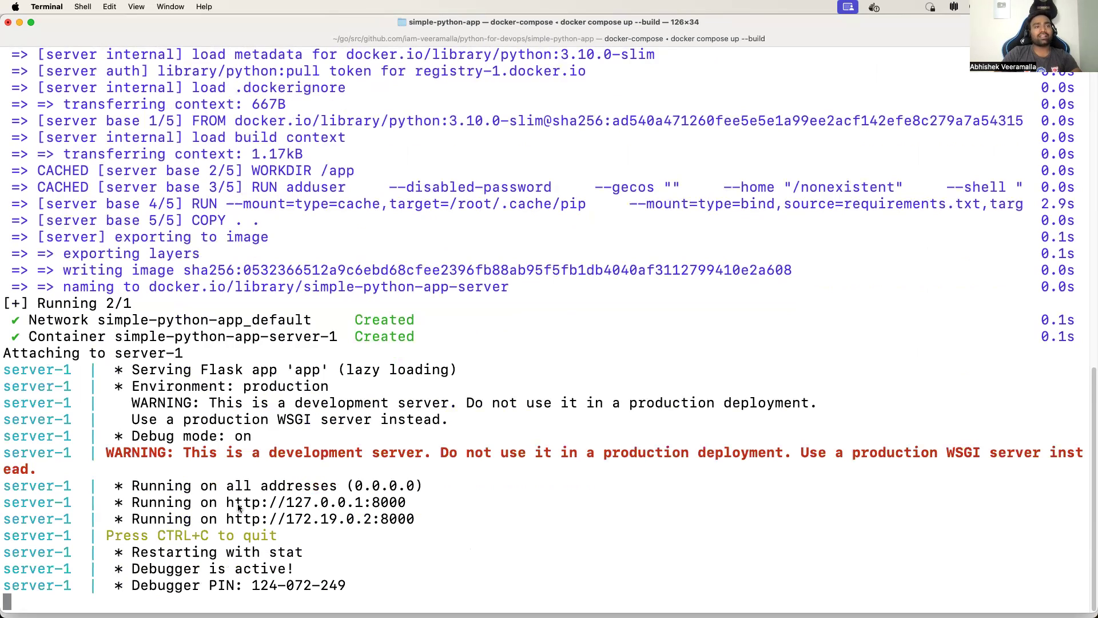
double_click(385, 502)
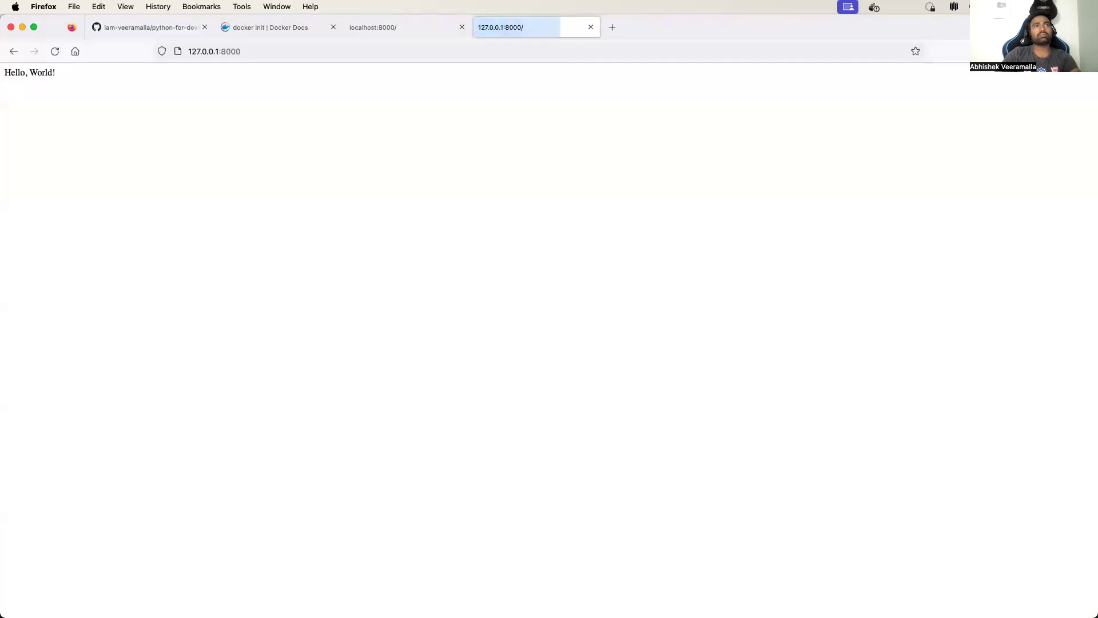
Confirm the Hello, World! page, then return to a cleared terminal prompt
double_click(30, 73)
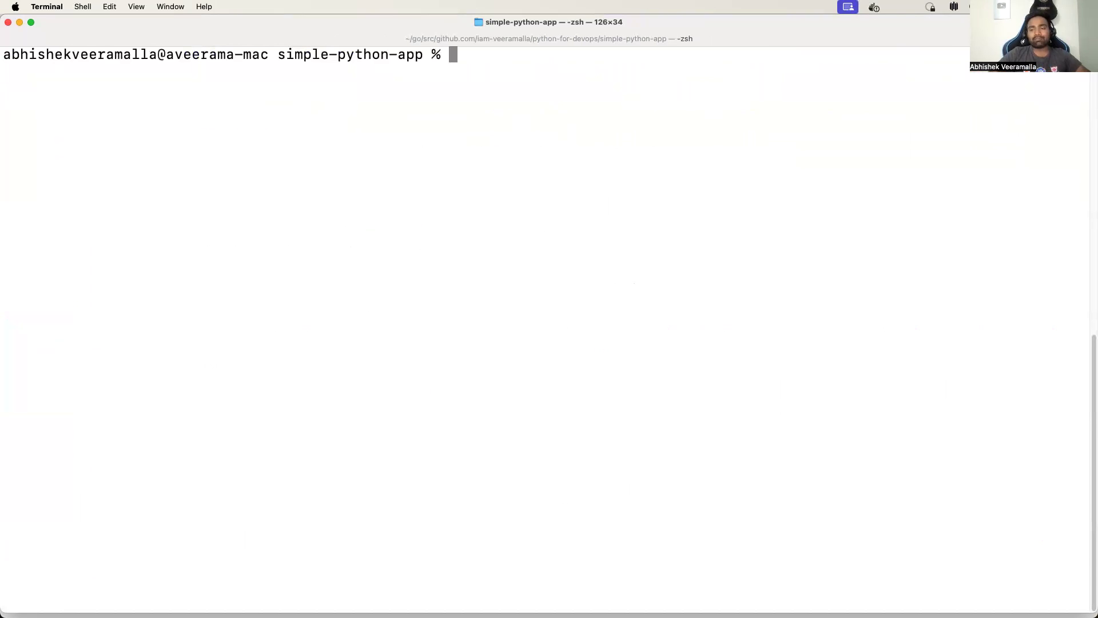
Open the generated Dockerfile in vim to inspect its Python 3.10.0 slim base
text(vim Docker)
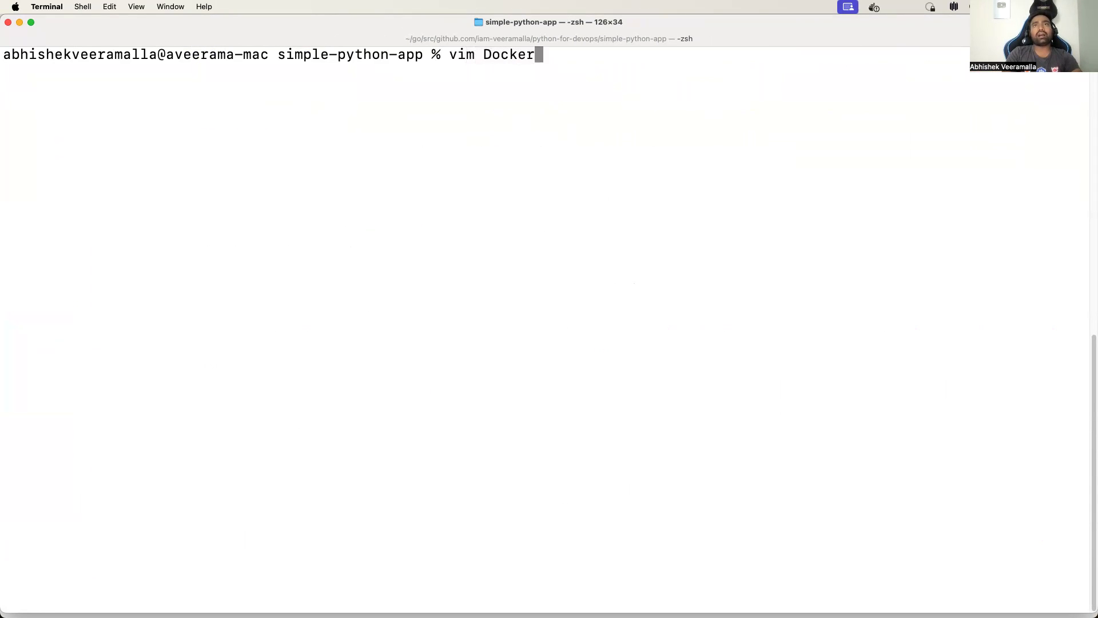
text(file)
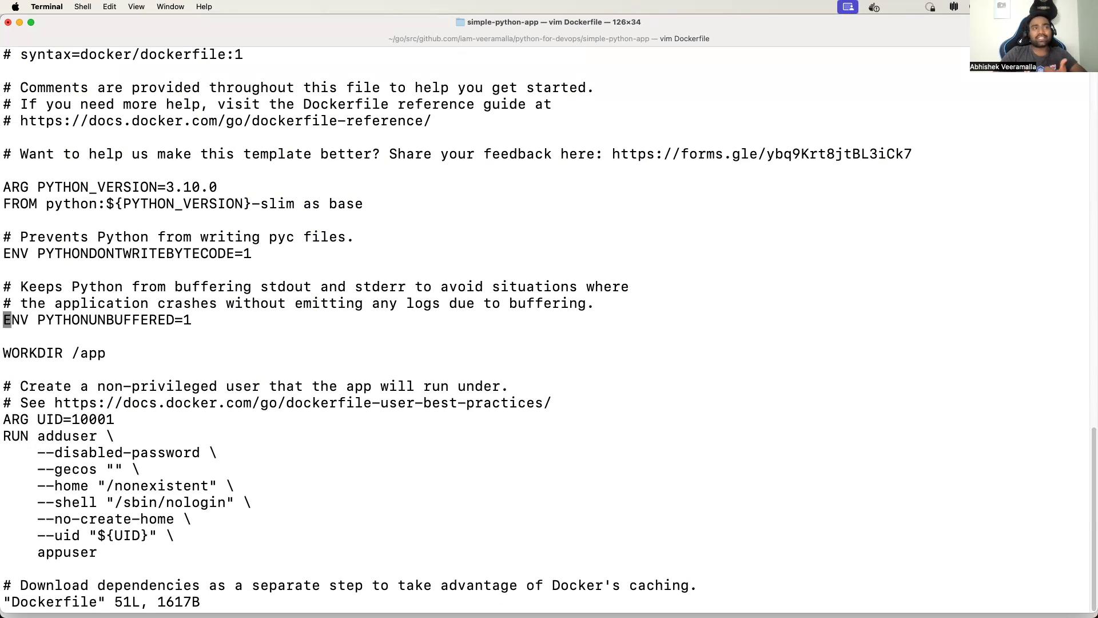
scroll(down, 3)
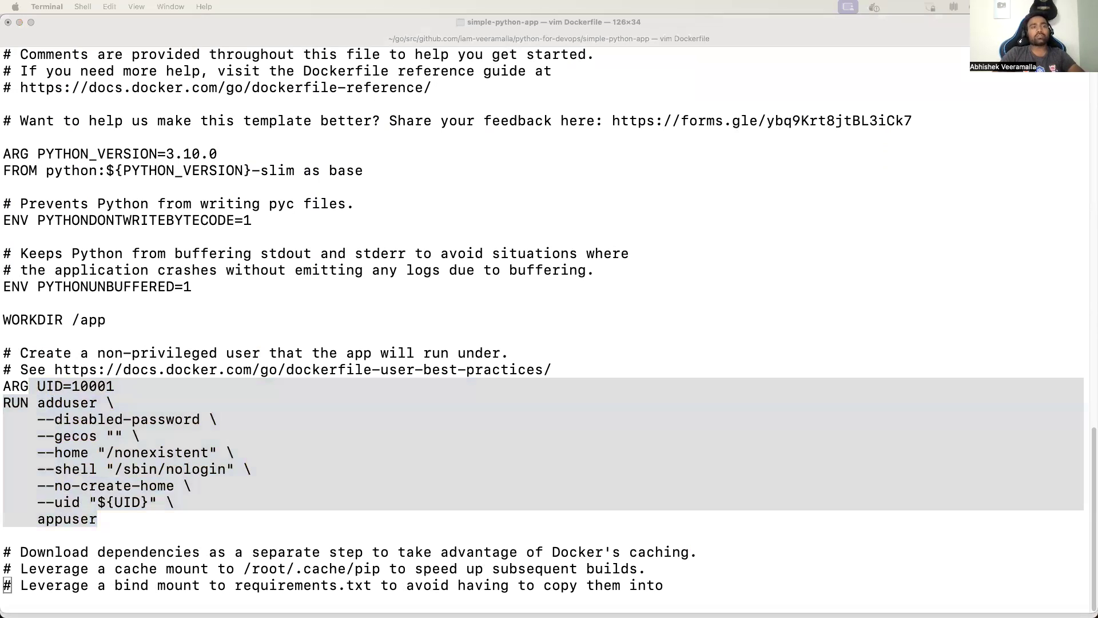
mouse_move(294, 415)
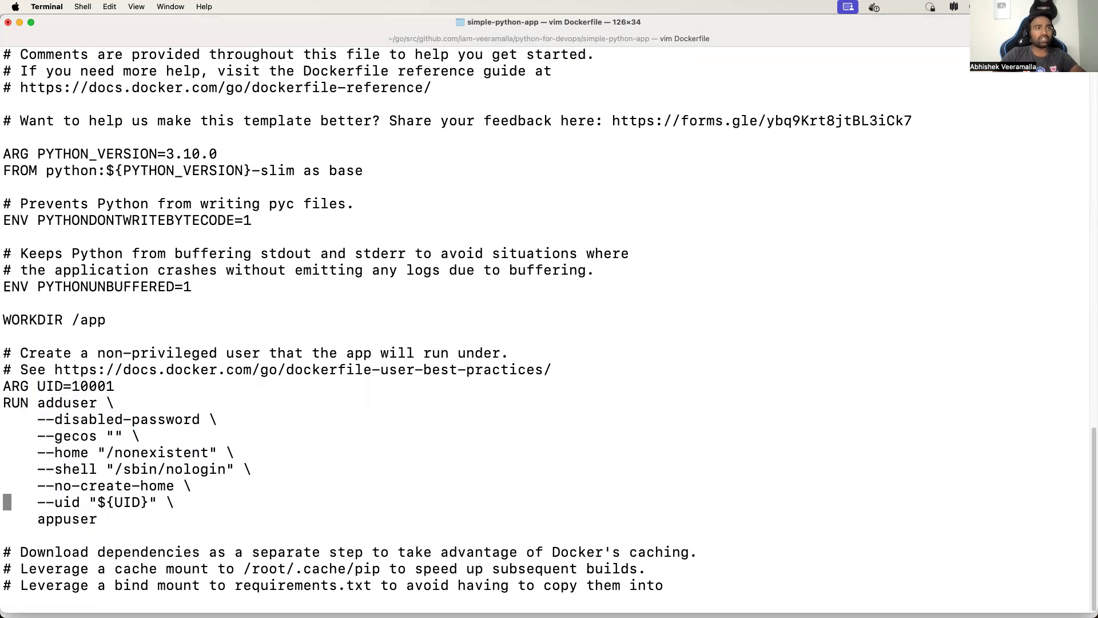
scroll(down, 3)
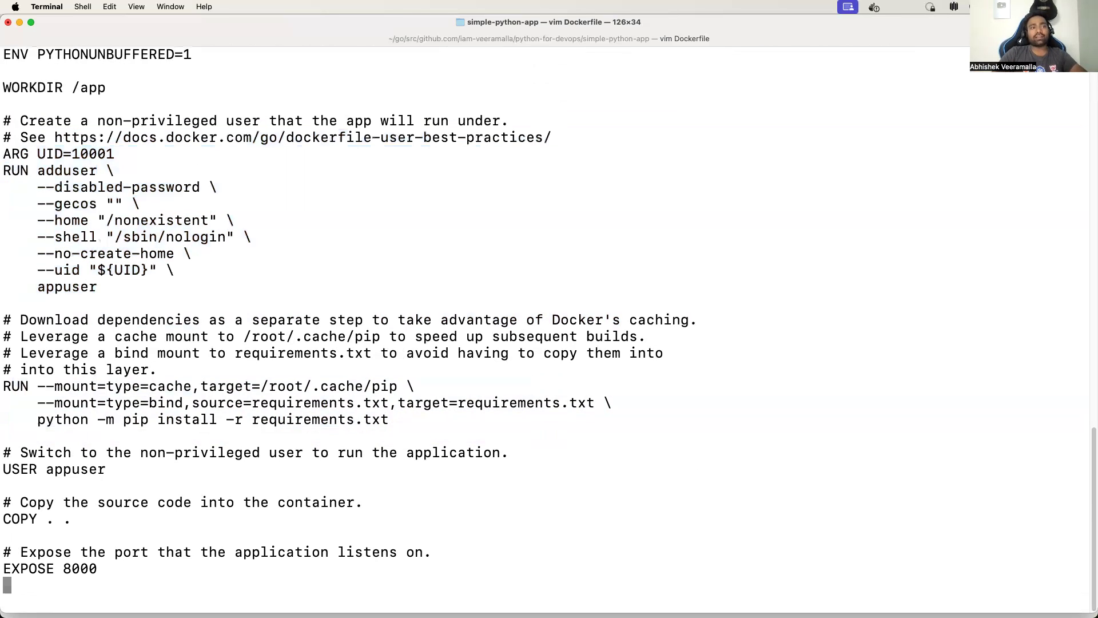
Read the Dockerfile to its CMD python3 app.py line, quit vim, and list the project folder
scroll(down, 3)
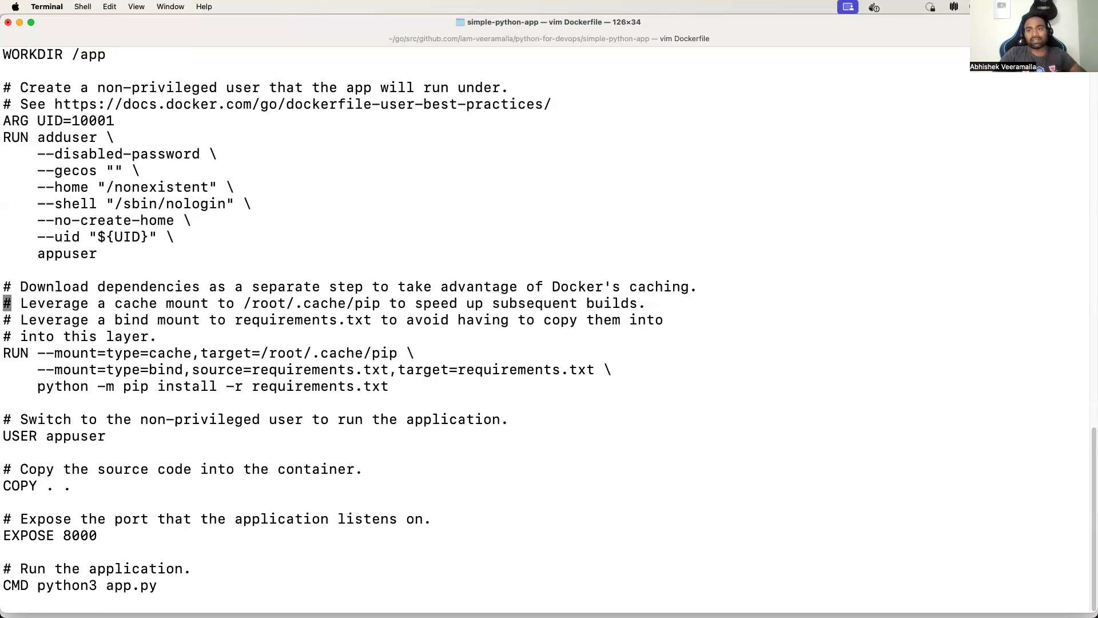
scroll(up, 3)
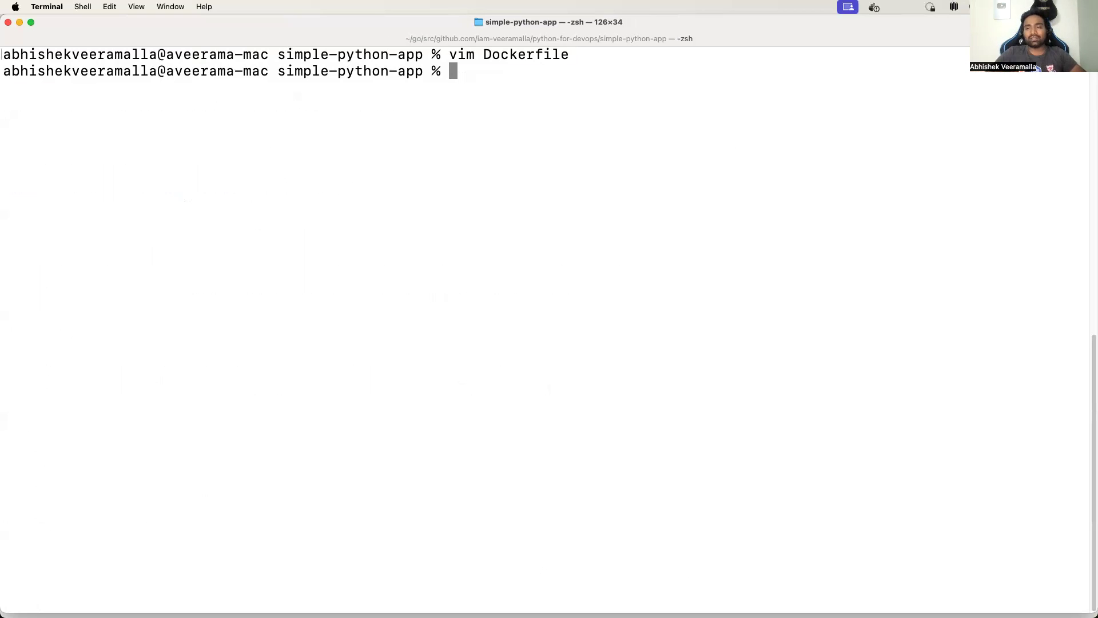
text(ls)
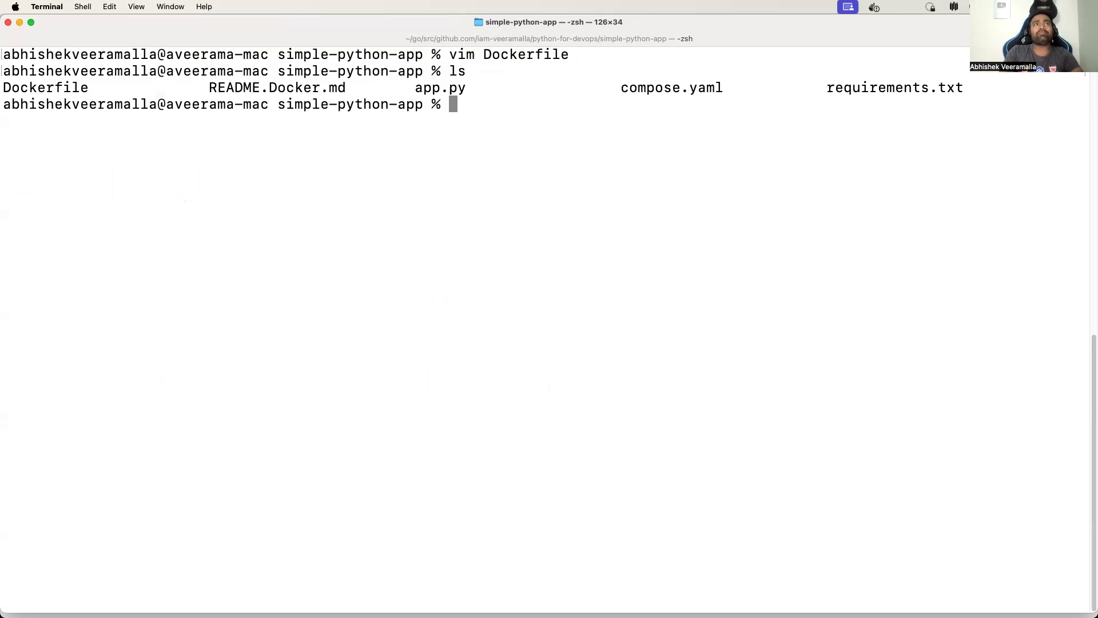